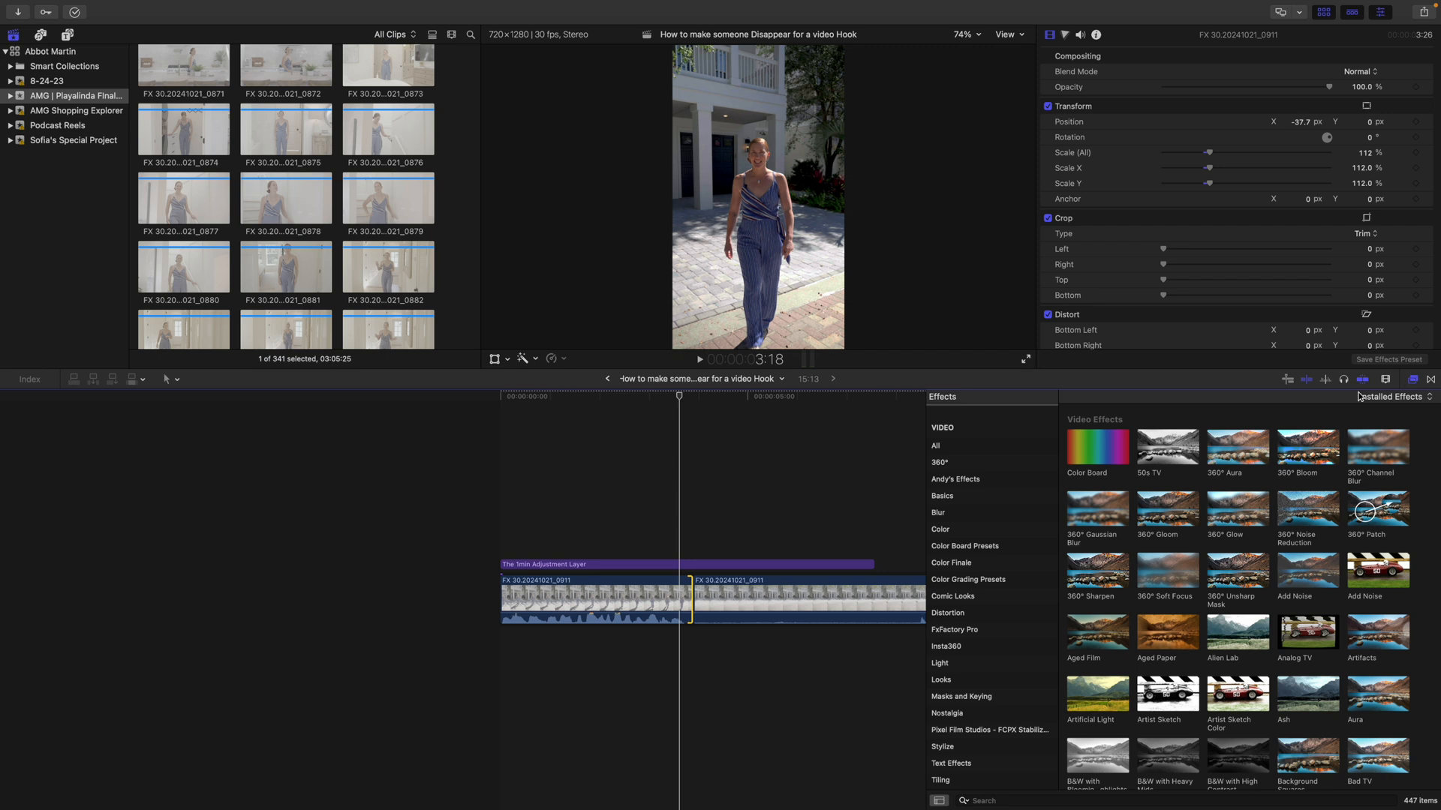
# Step: Hide the effects browser so the scaled clip and trim adjustment layer fill the timeline
pyautogui.click(1039, 800)
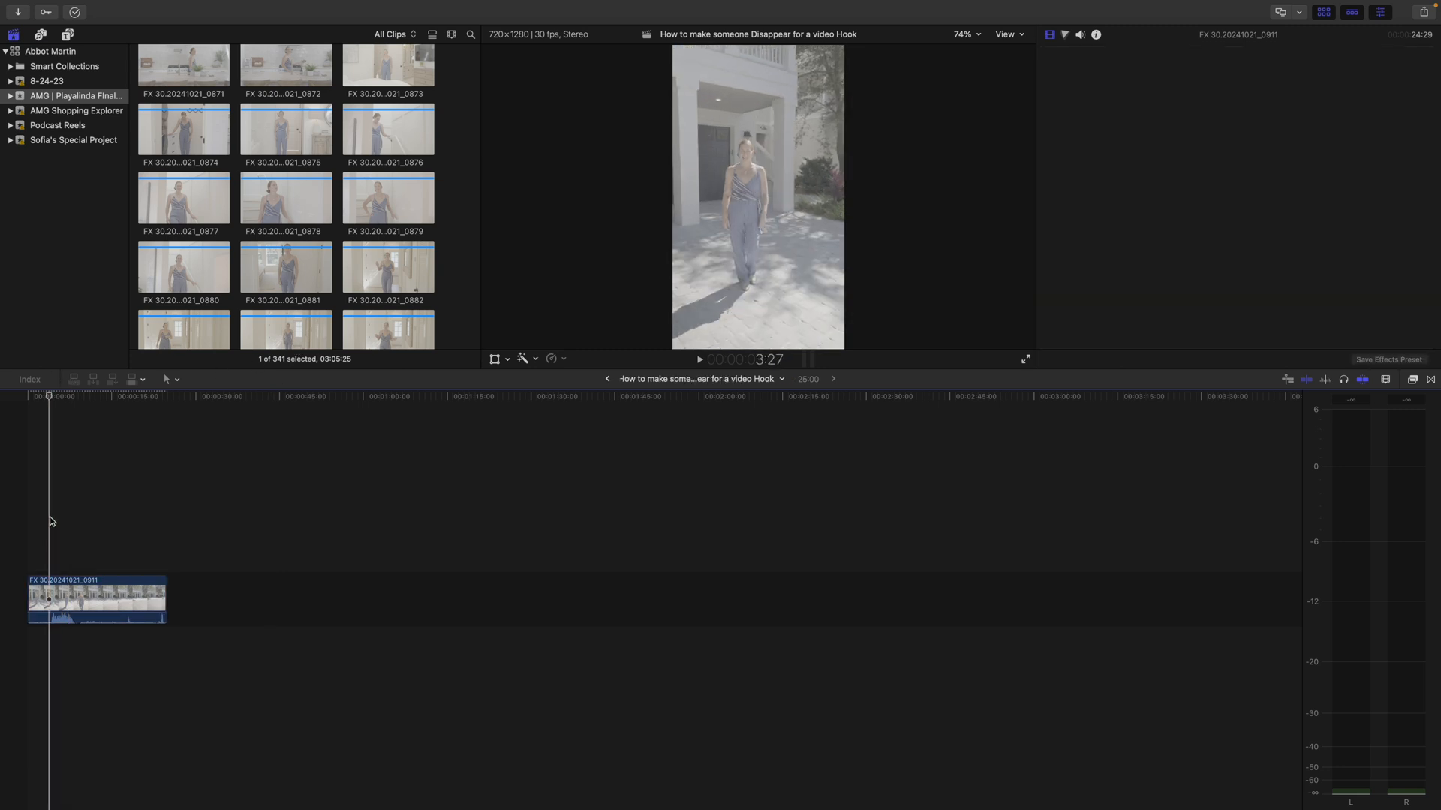
pyautogui.click(1095, 35)
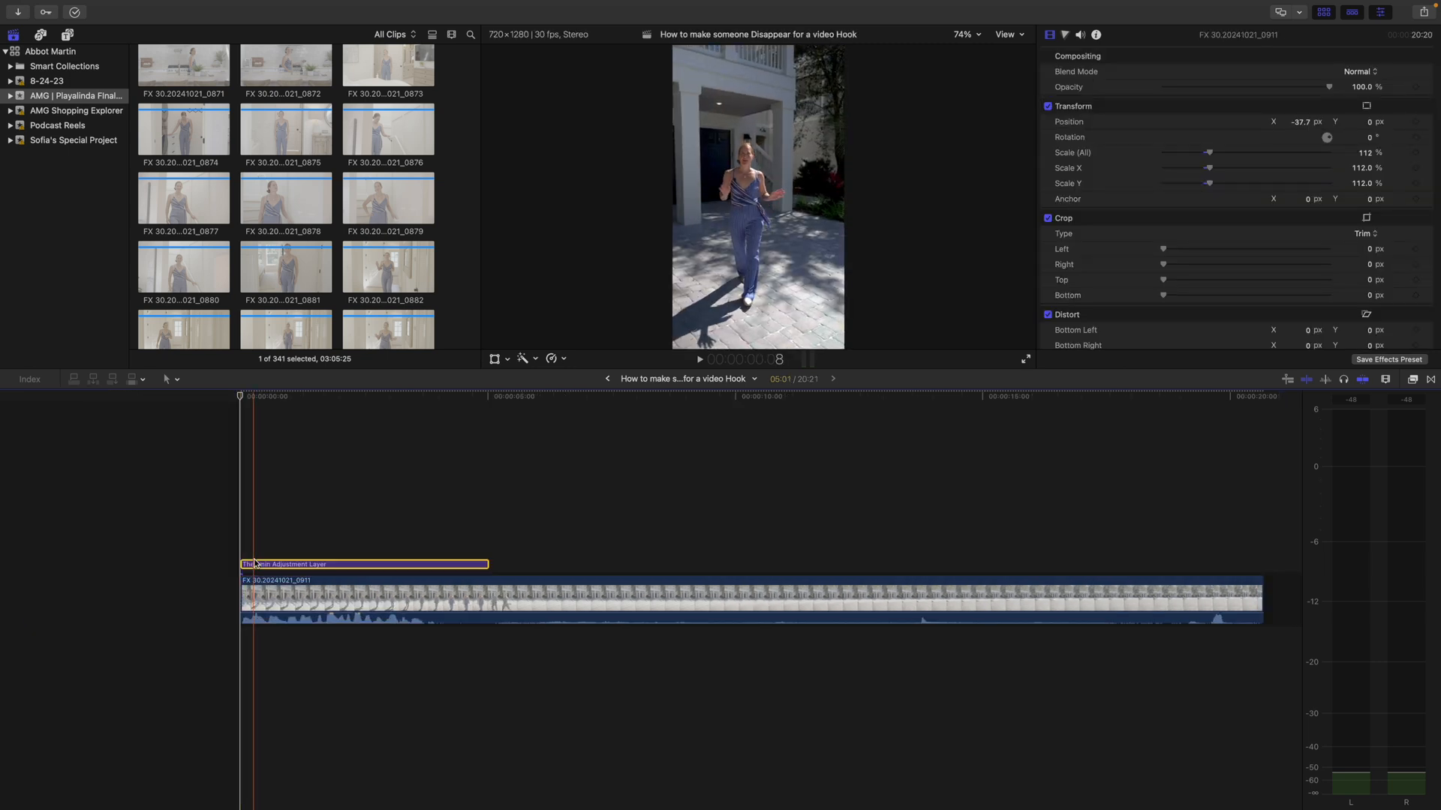
pyautogui.click(363, 564)
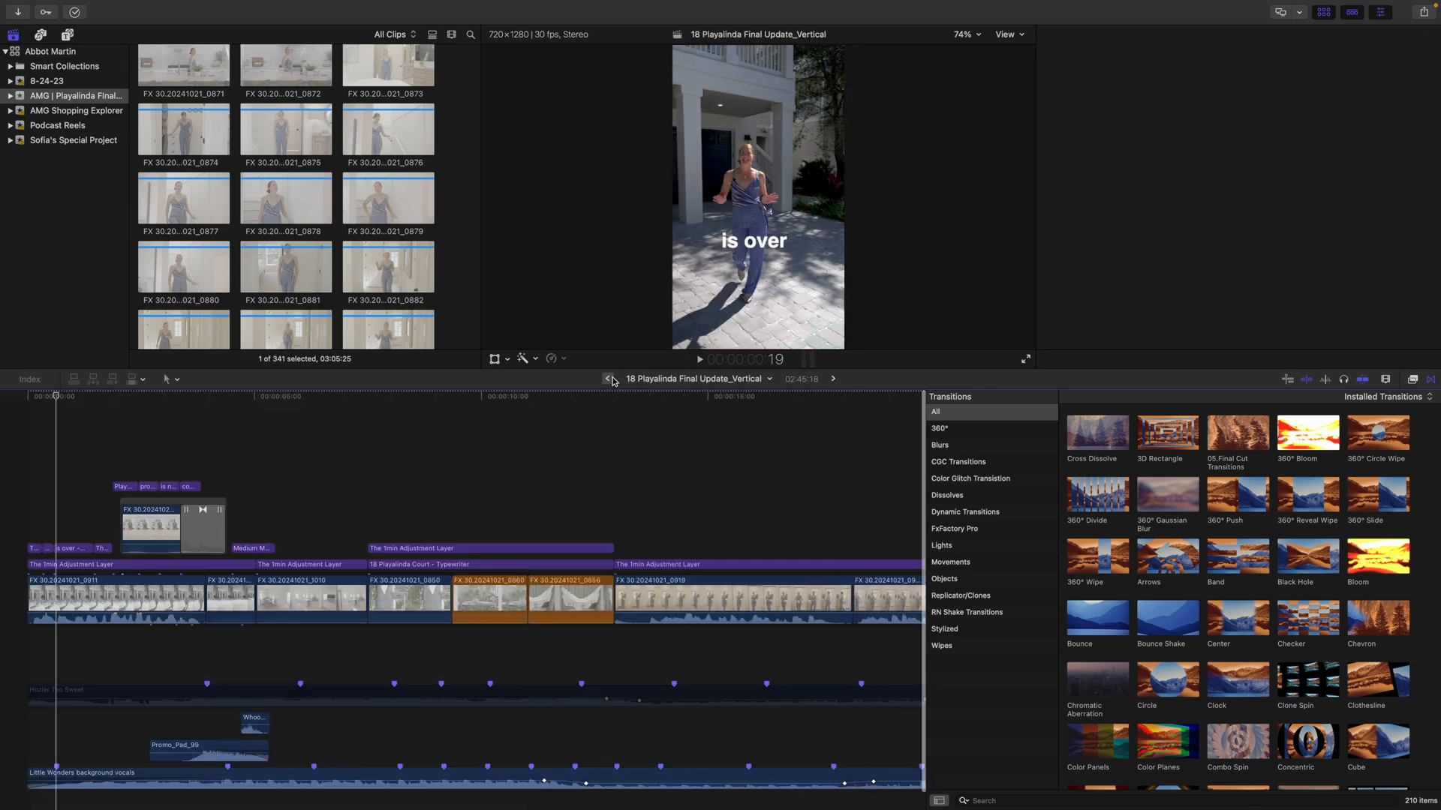
pyautogui.click(203, 528)
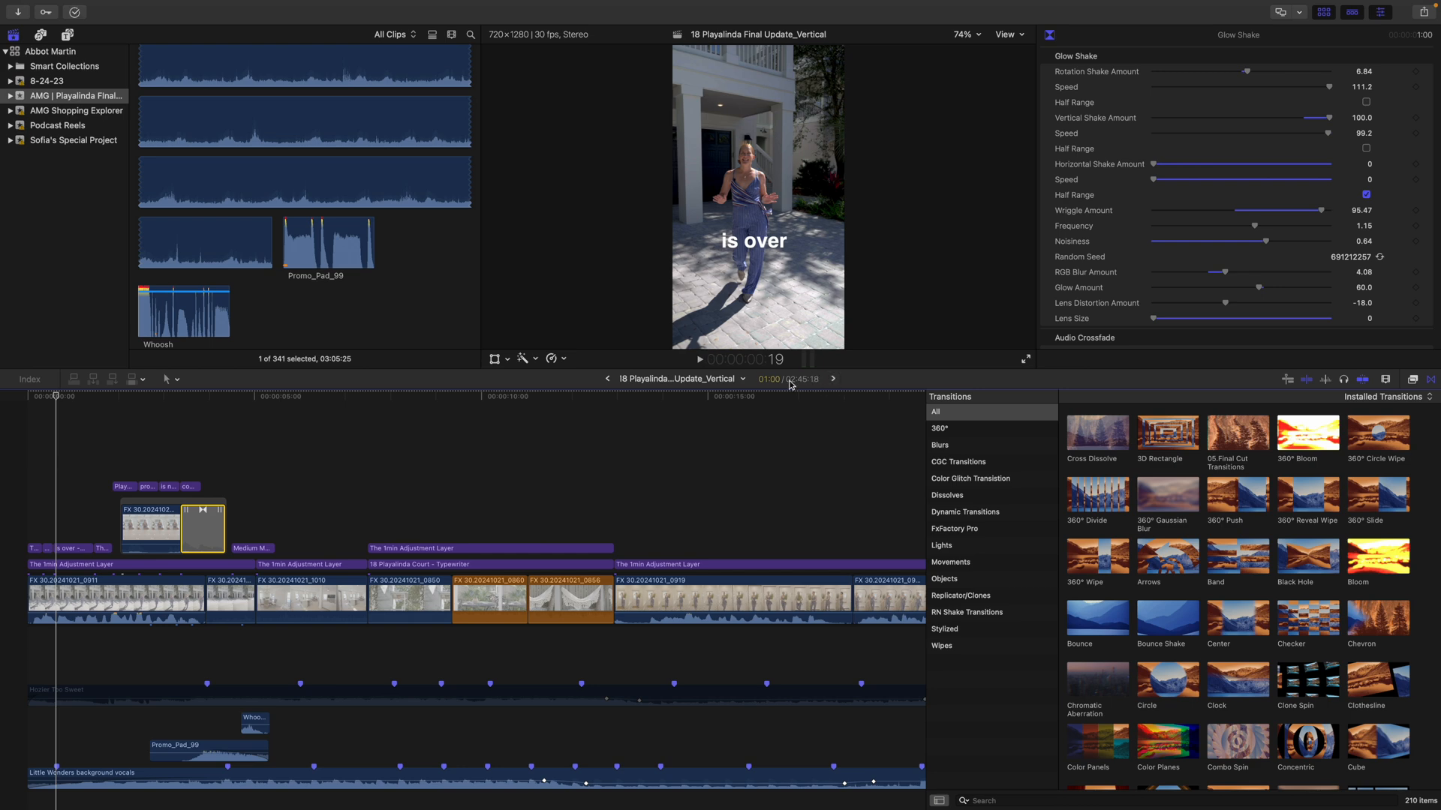
pyautogui.click(832, 378)
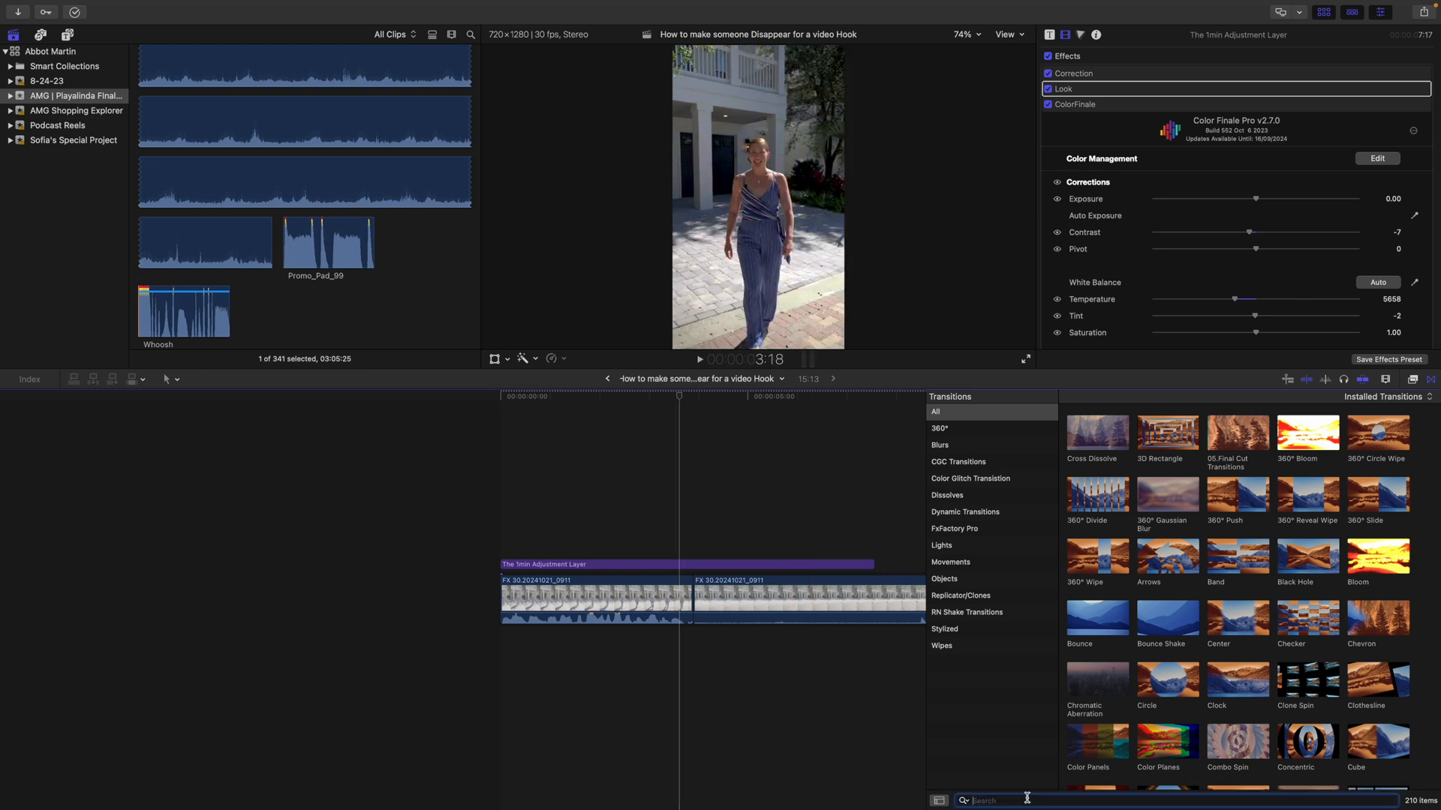
pyautogui.write('glo')
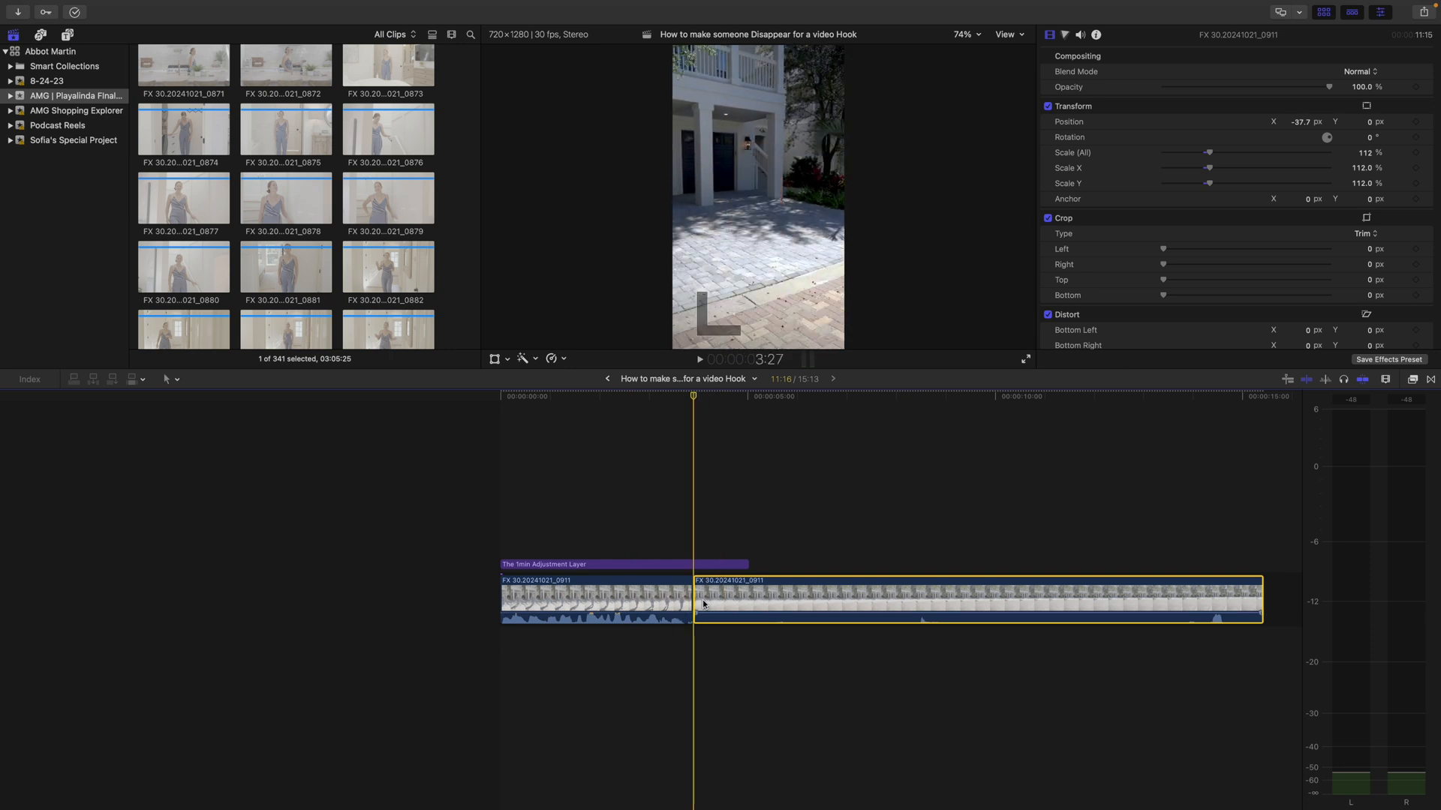
# Step: Switch to the 18 Playalinda Final Update_Vertical project and select its interior dining-room clip
pyautogui.click(605, 531)
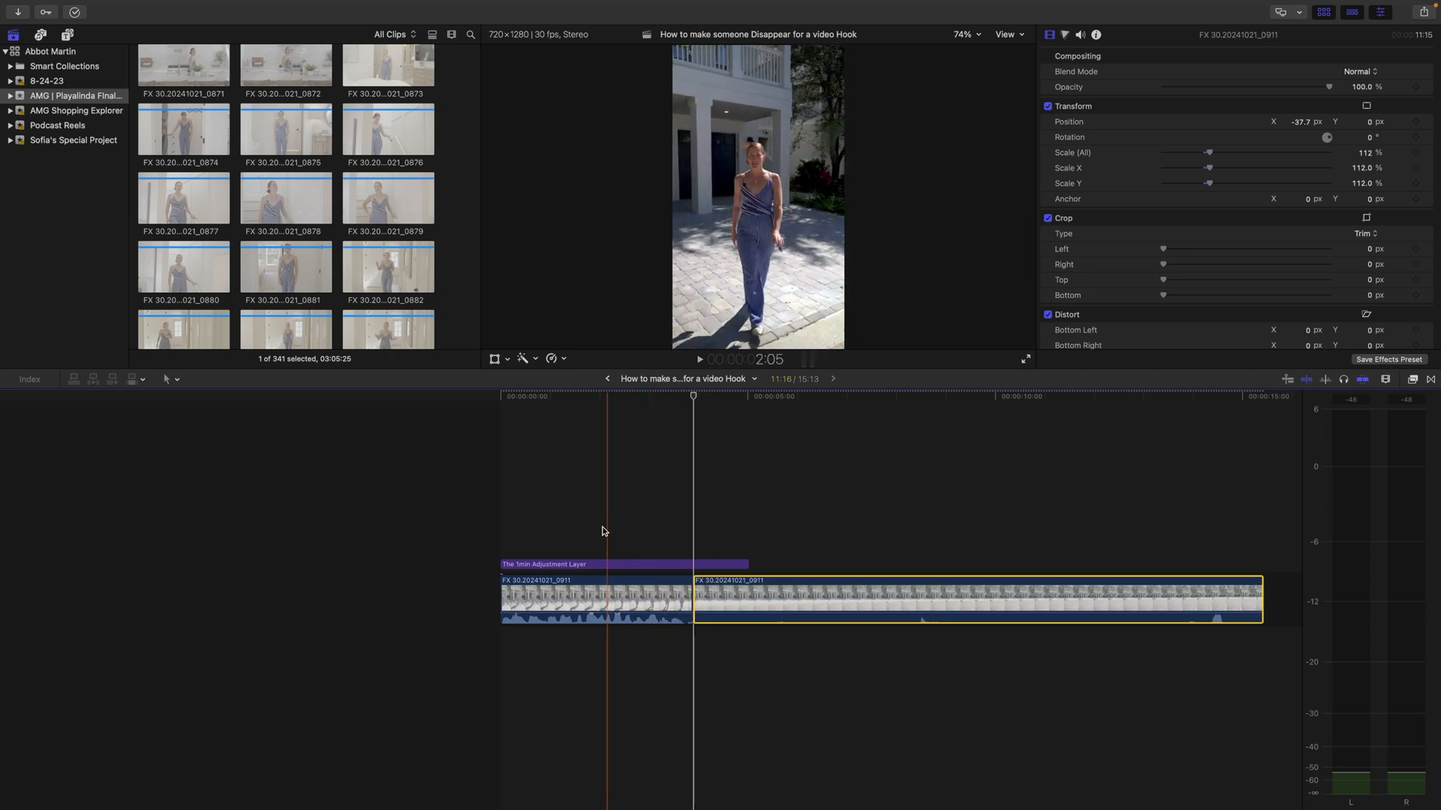
pyautogui.click(623, 564)
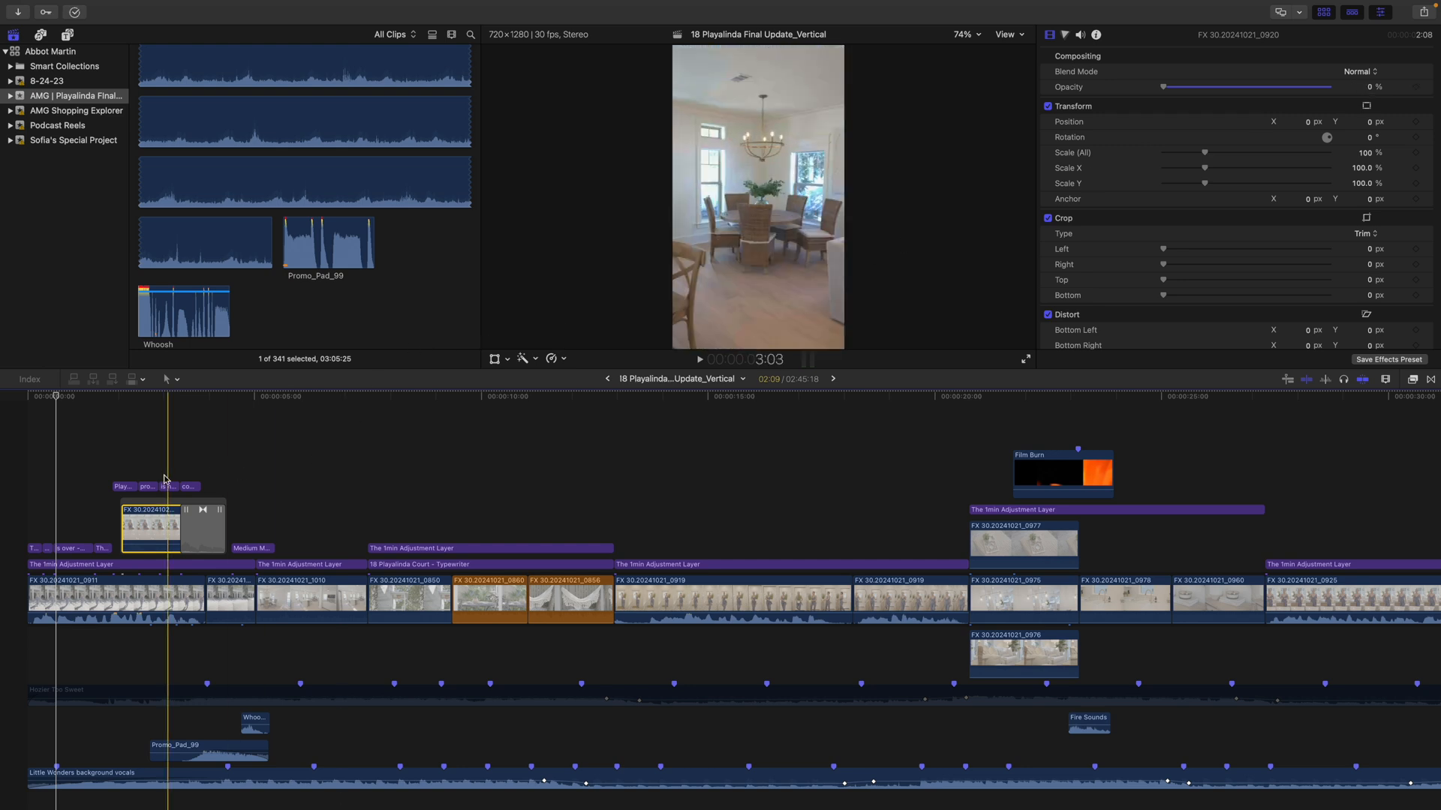
# Step: Copy the connected interior clip with its Glow Shake transitions and paste it into the hook project
pyautogui.click(202, 528)
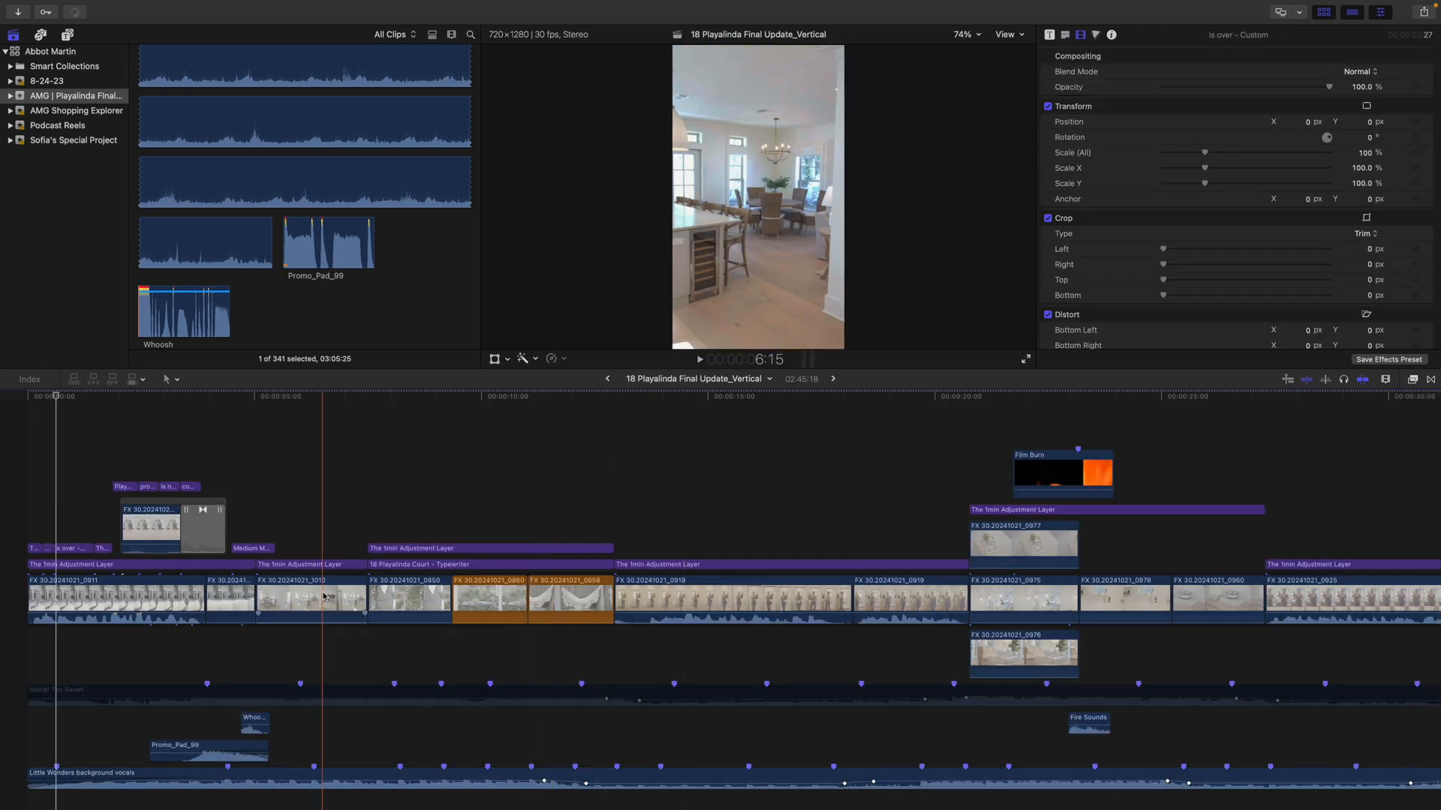
pyautogui.click(170, 528)
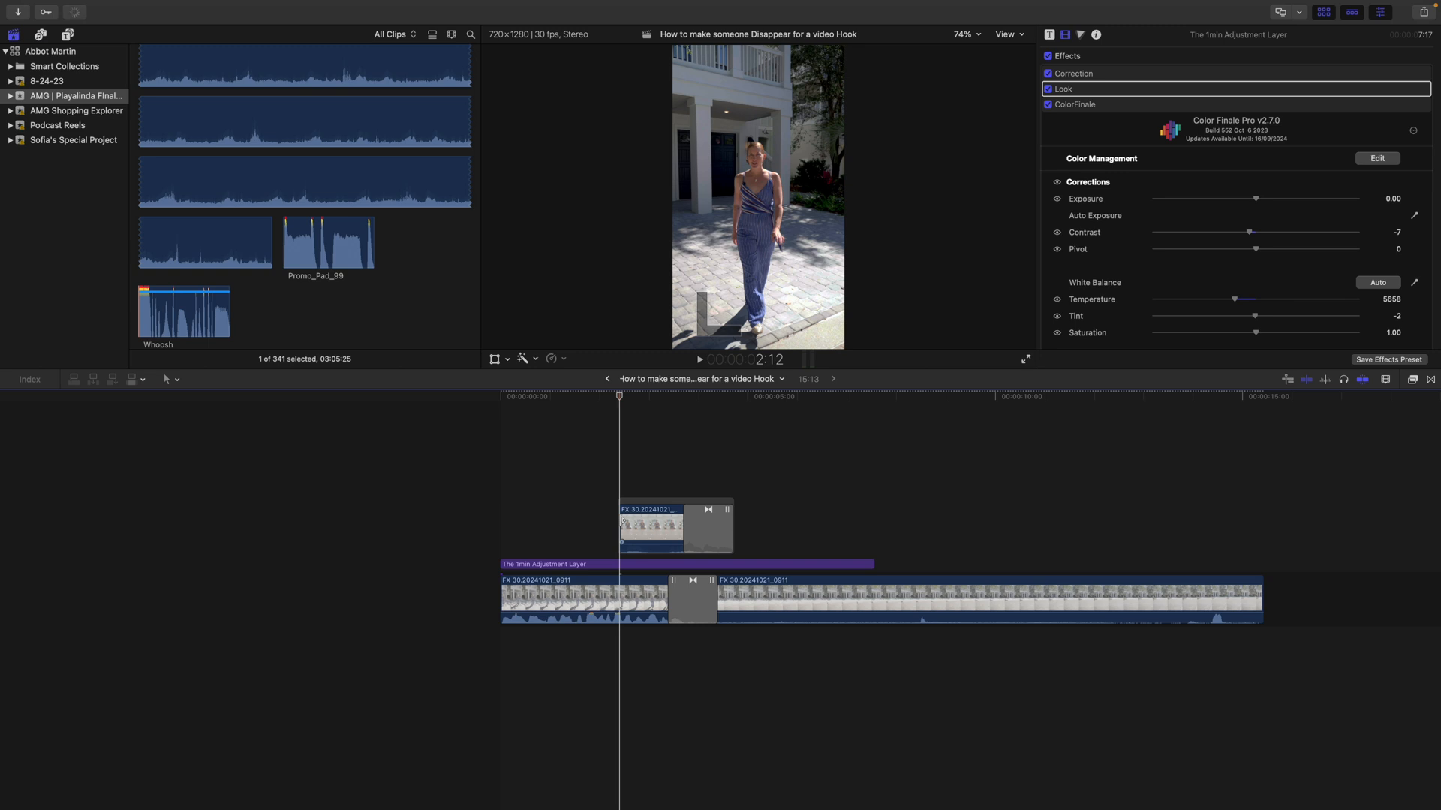
# Step: Delete the pasted transitions and slide the interior clip left to span the split
pyautogui.click(649, 527)
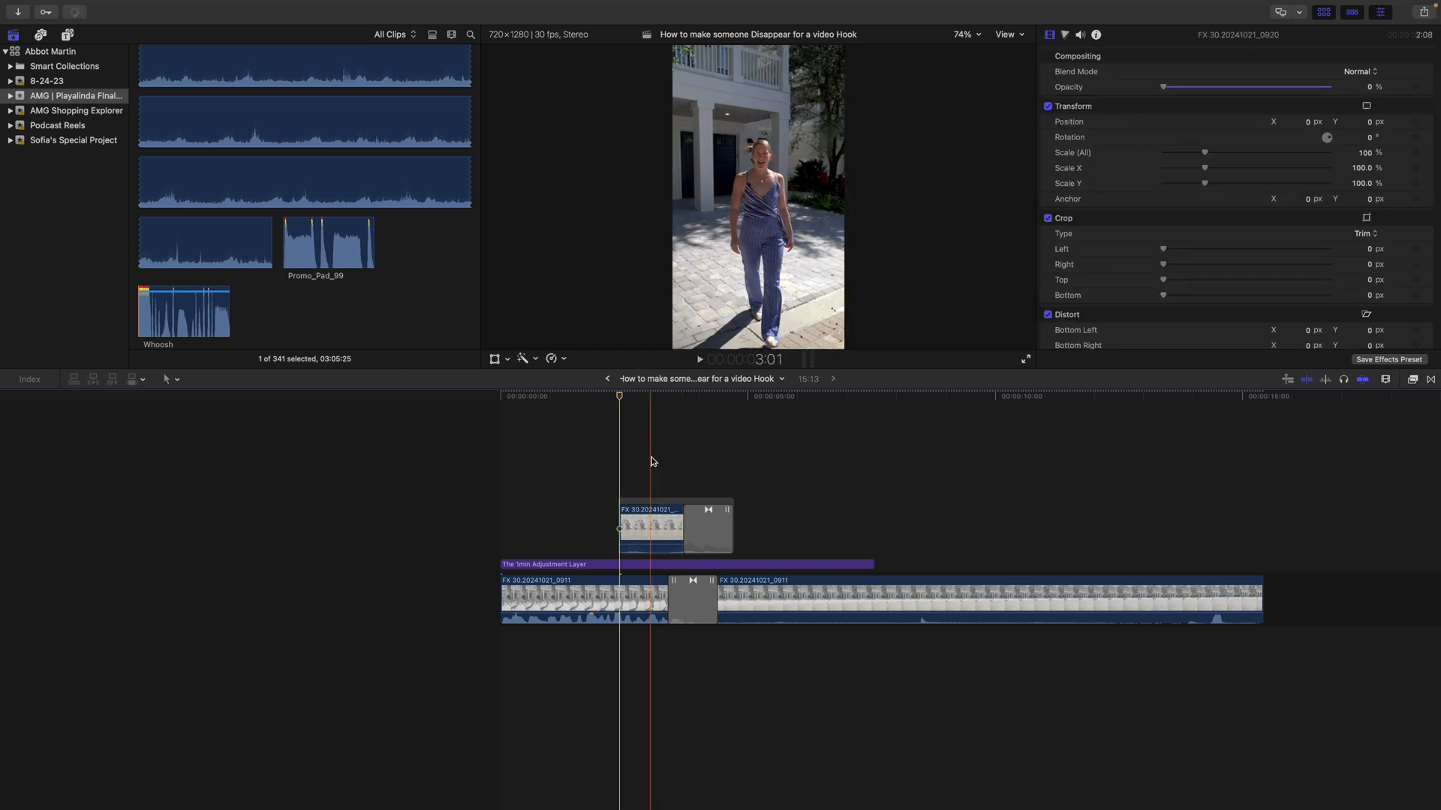
pyautogui.click(674, 525)
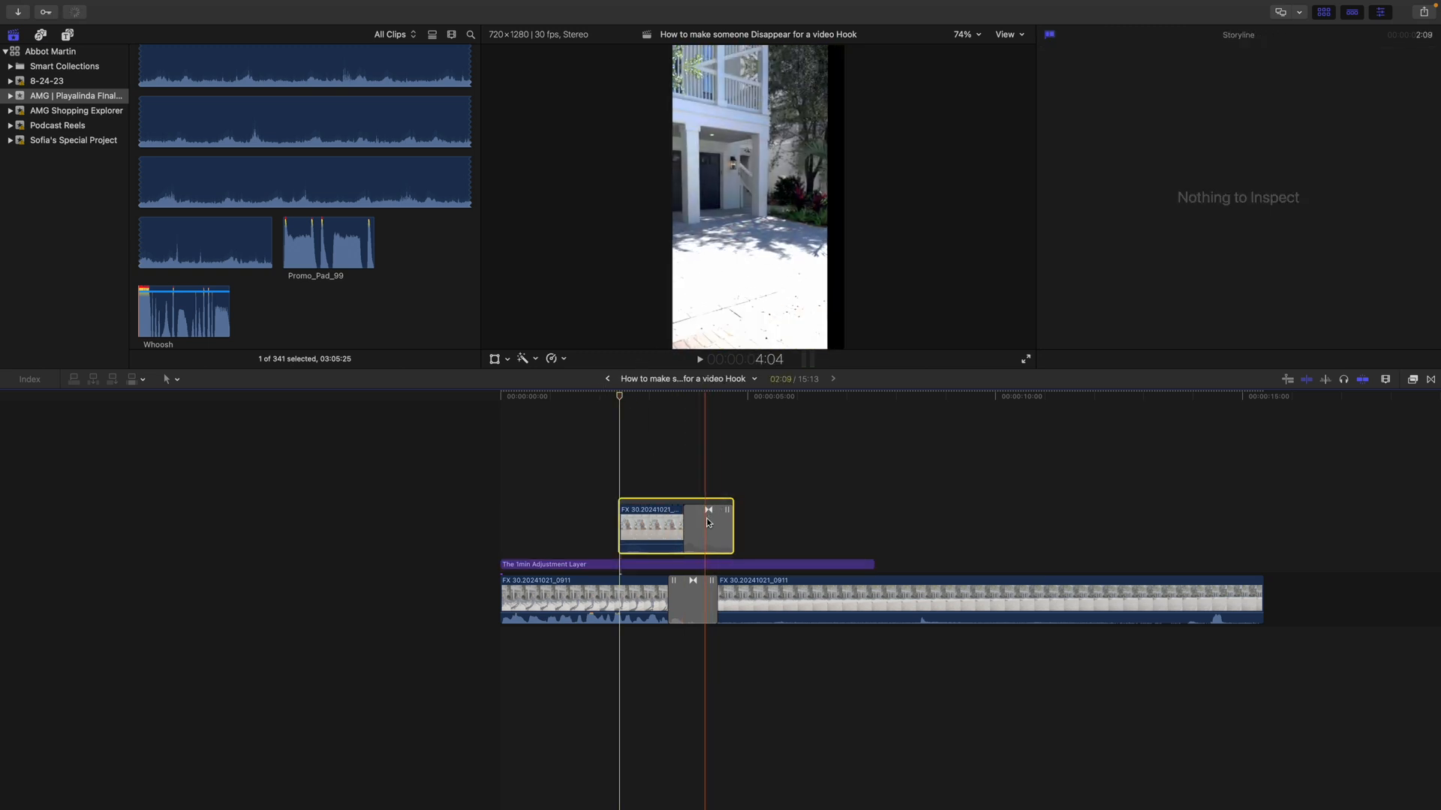
pyautogui.click(653, 527)
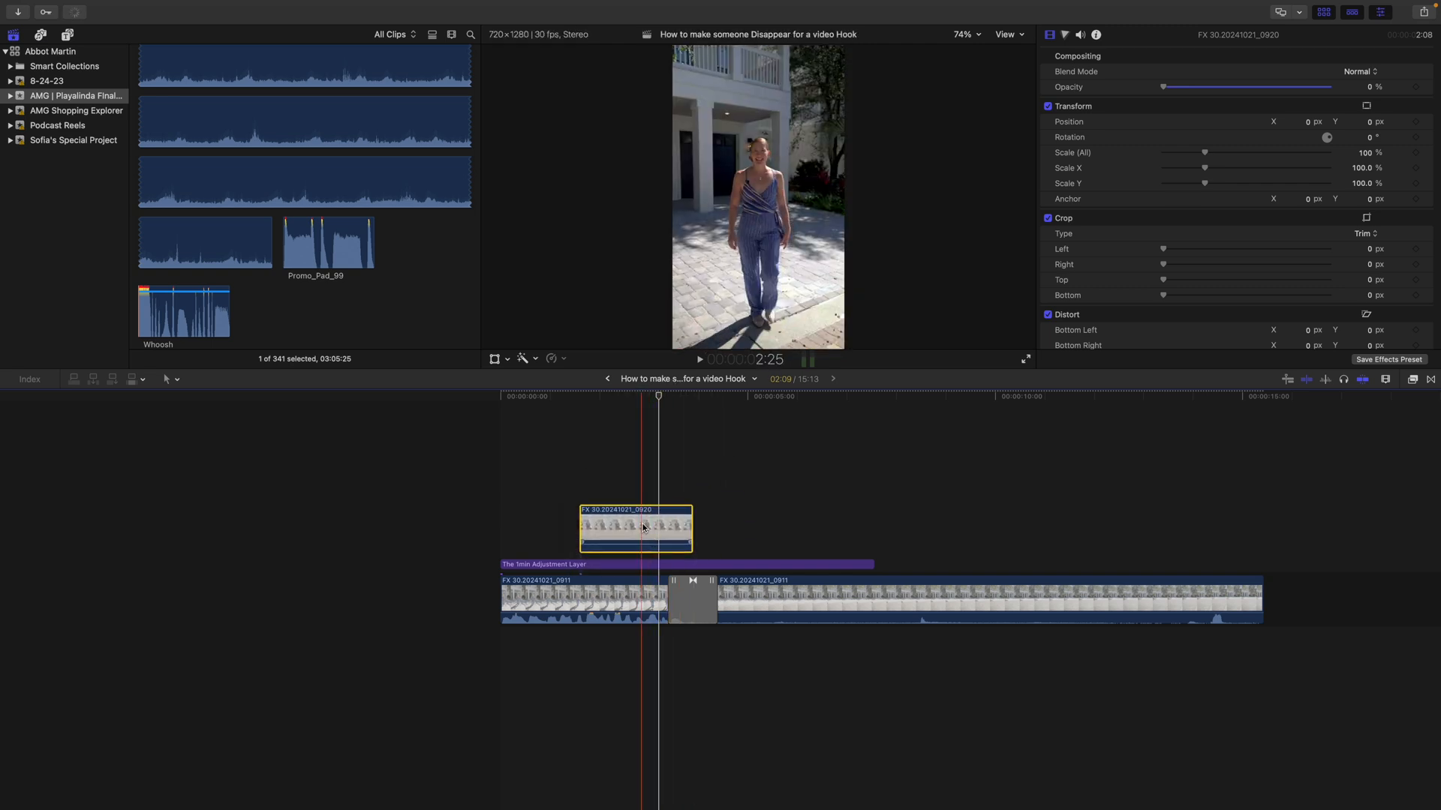
pyautogui.click(692, 597)
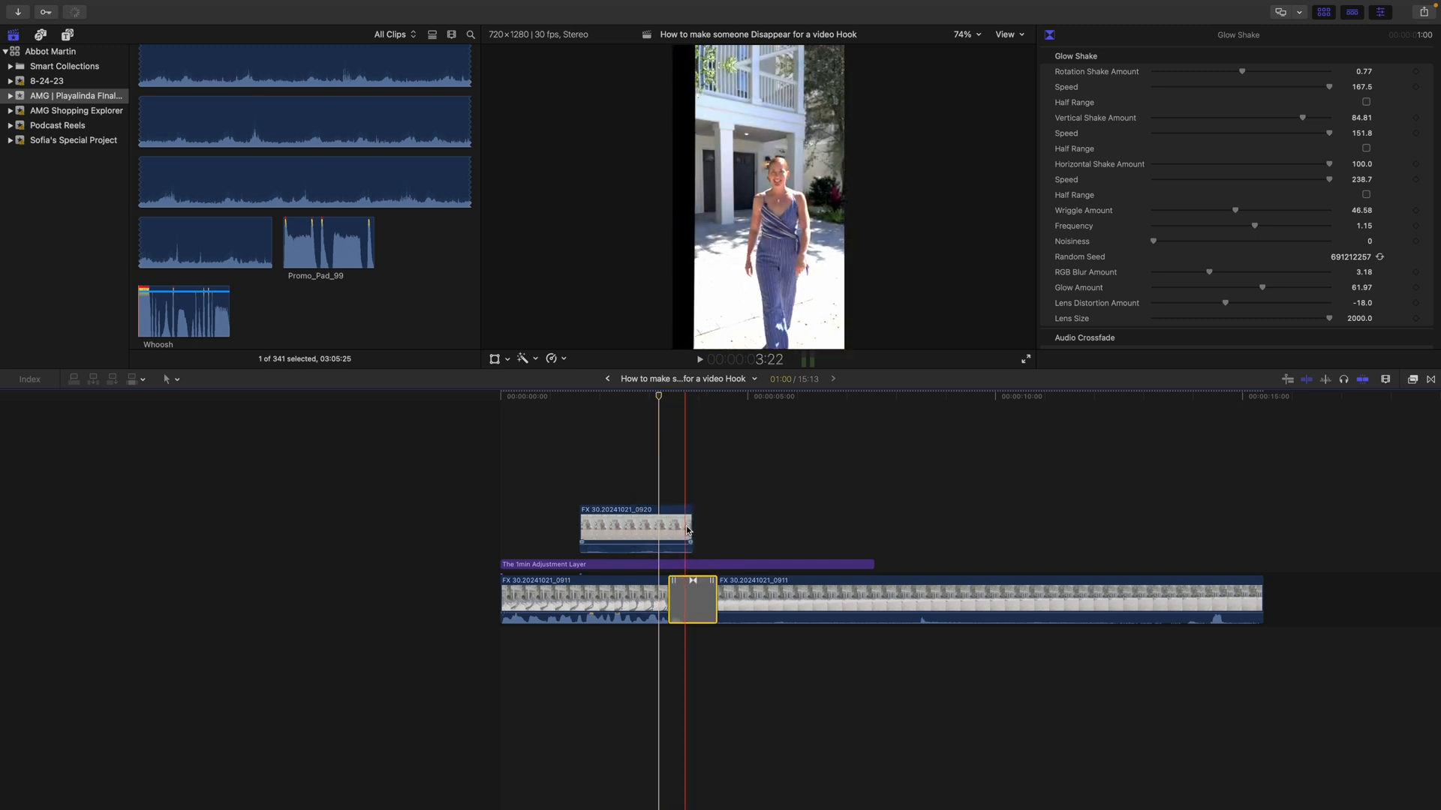
pyautogui.click(650, 527)
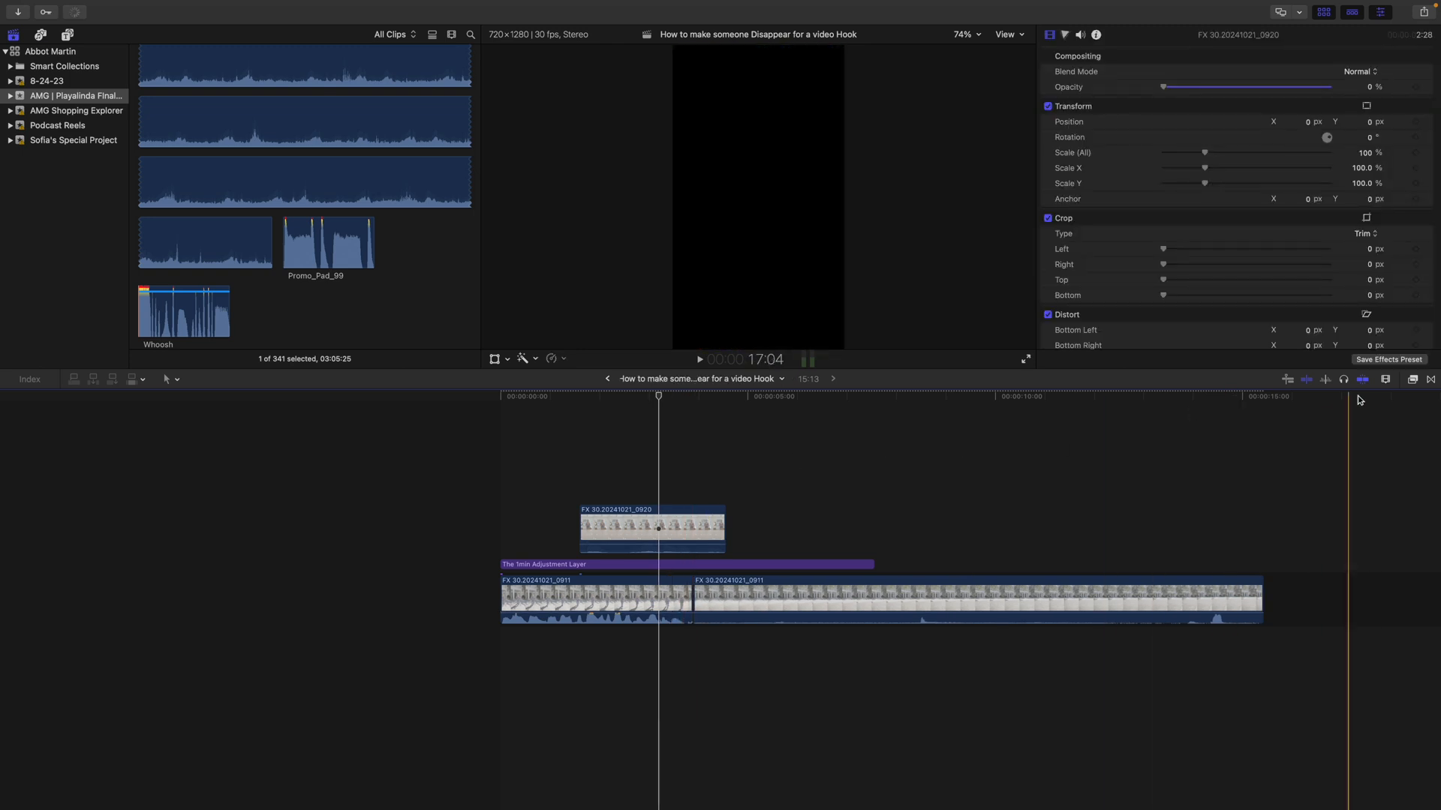
# Step: Search the Transitions browser for 'glow' and apply Glow Shake to the interior clip's end
pyautogui.click(1385, 380)
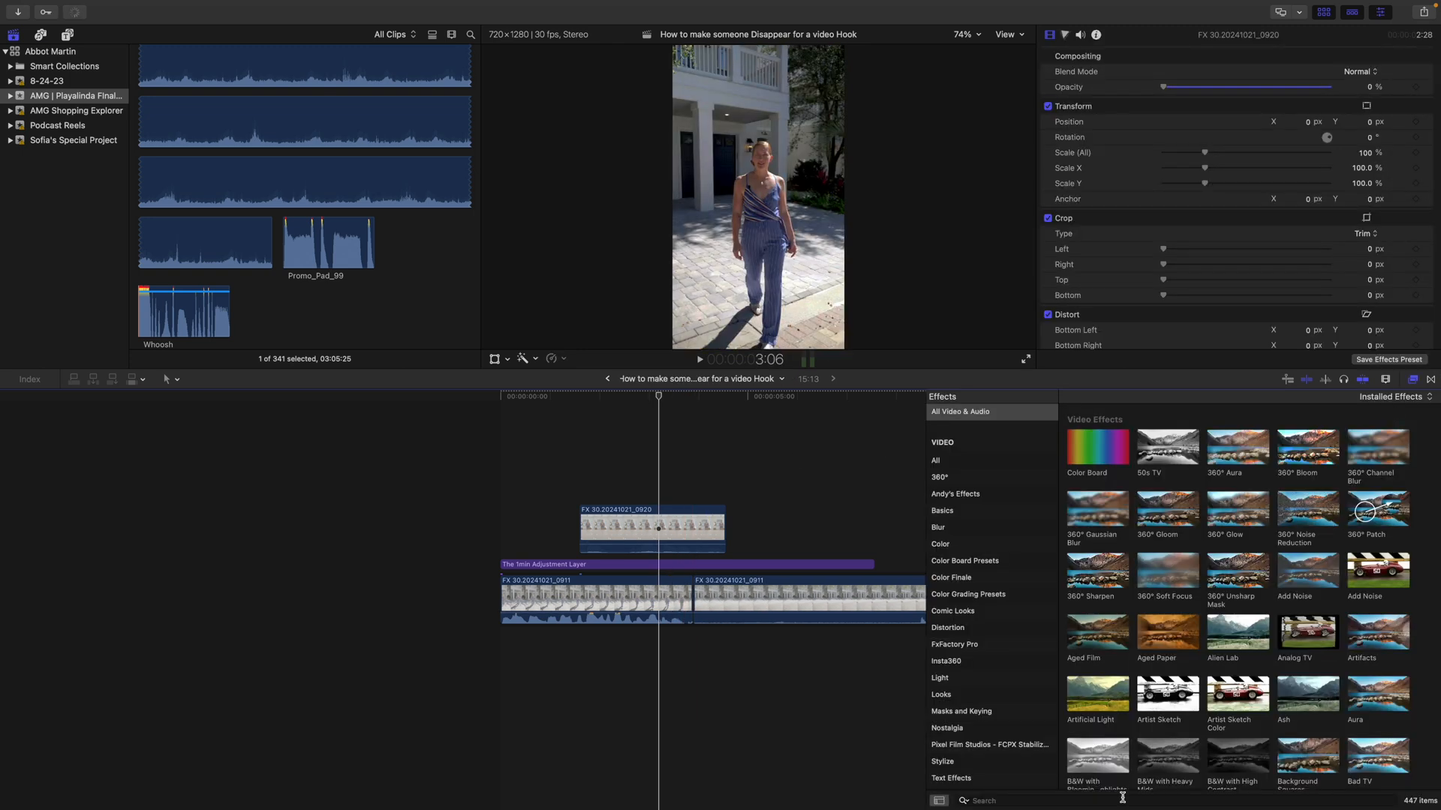
pyautogui.click(1413, 379)
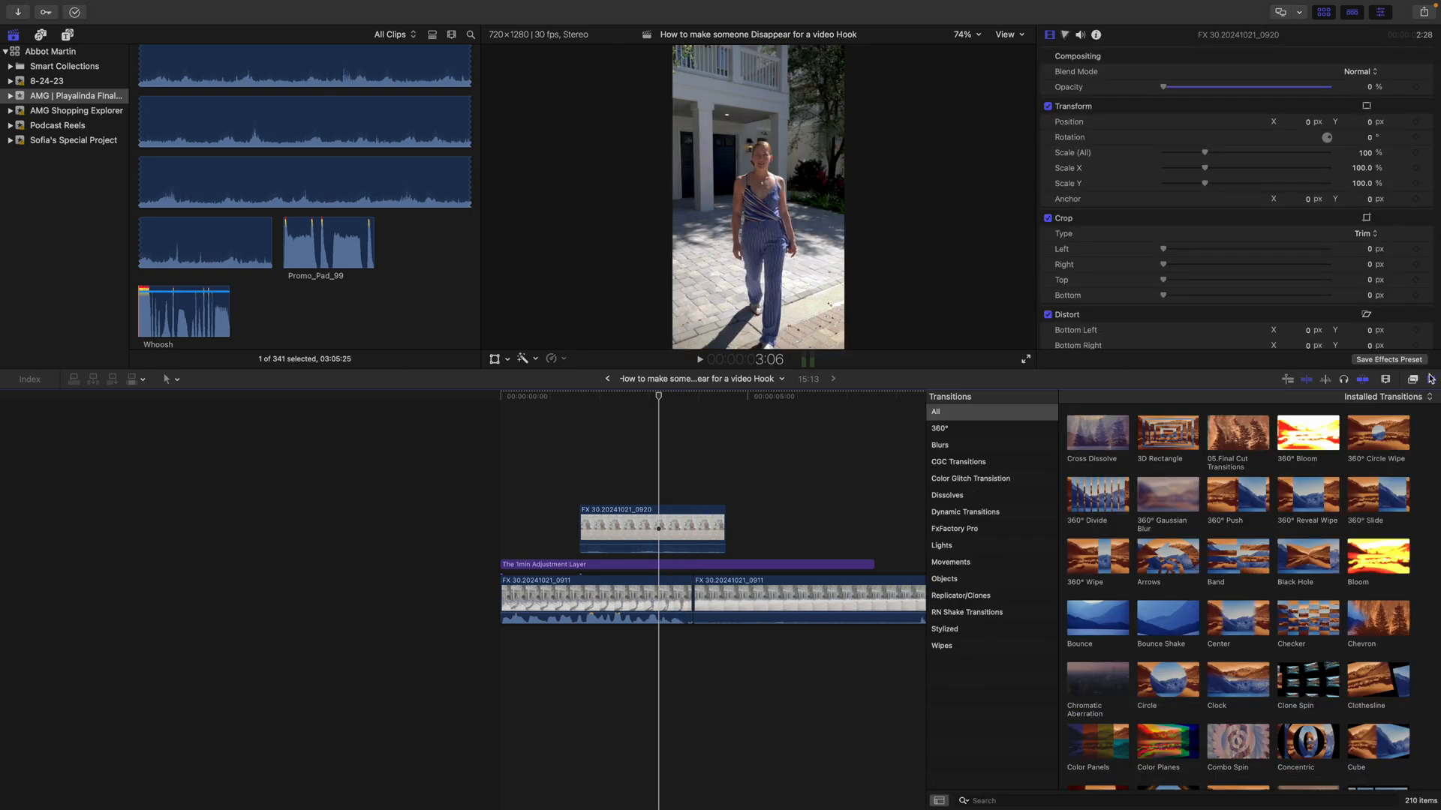
pyautogui.moveTo(1160, 576)
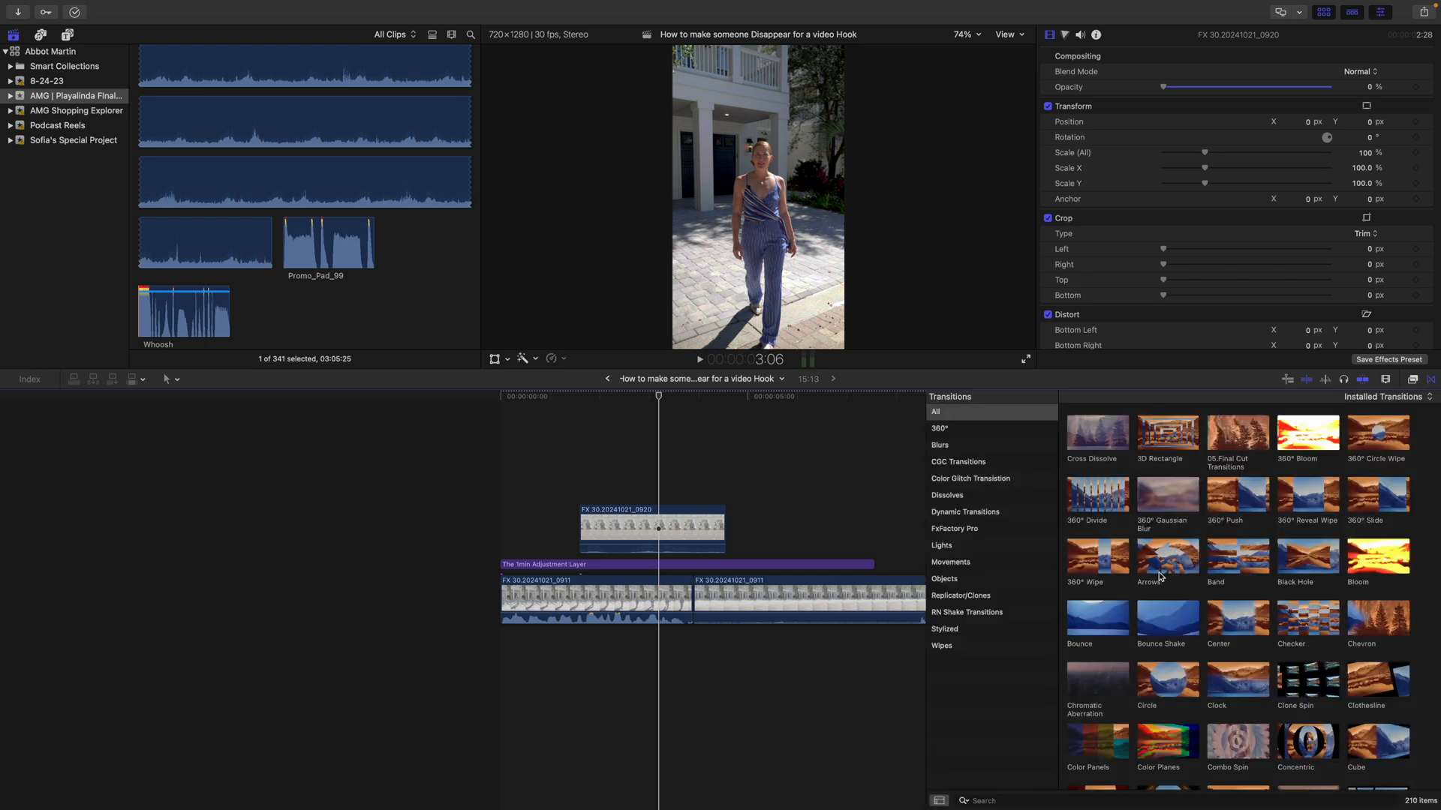
pyautogui.moveTo(1029, 800)
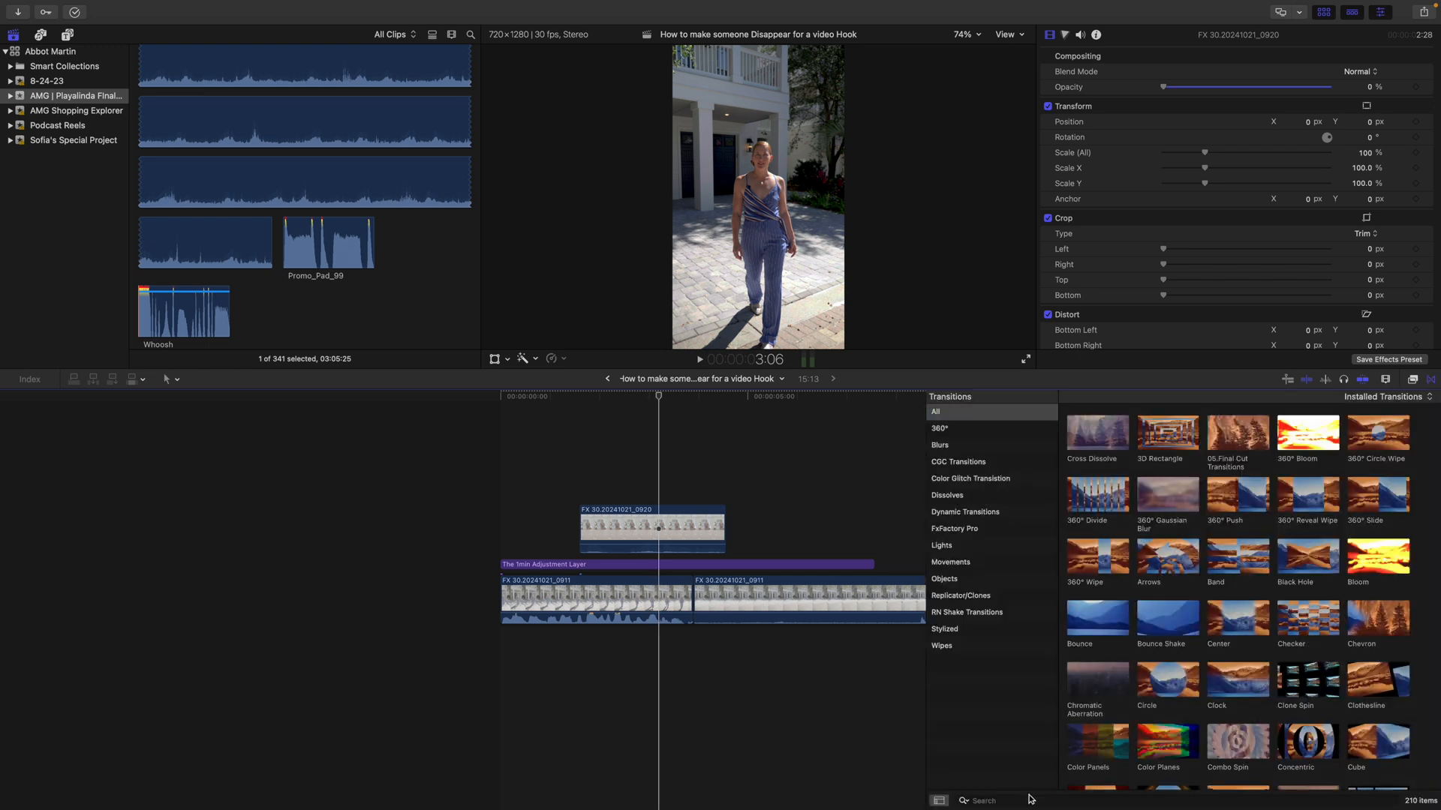
pyautogui.write('g')
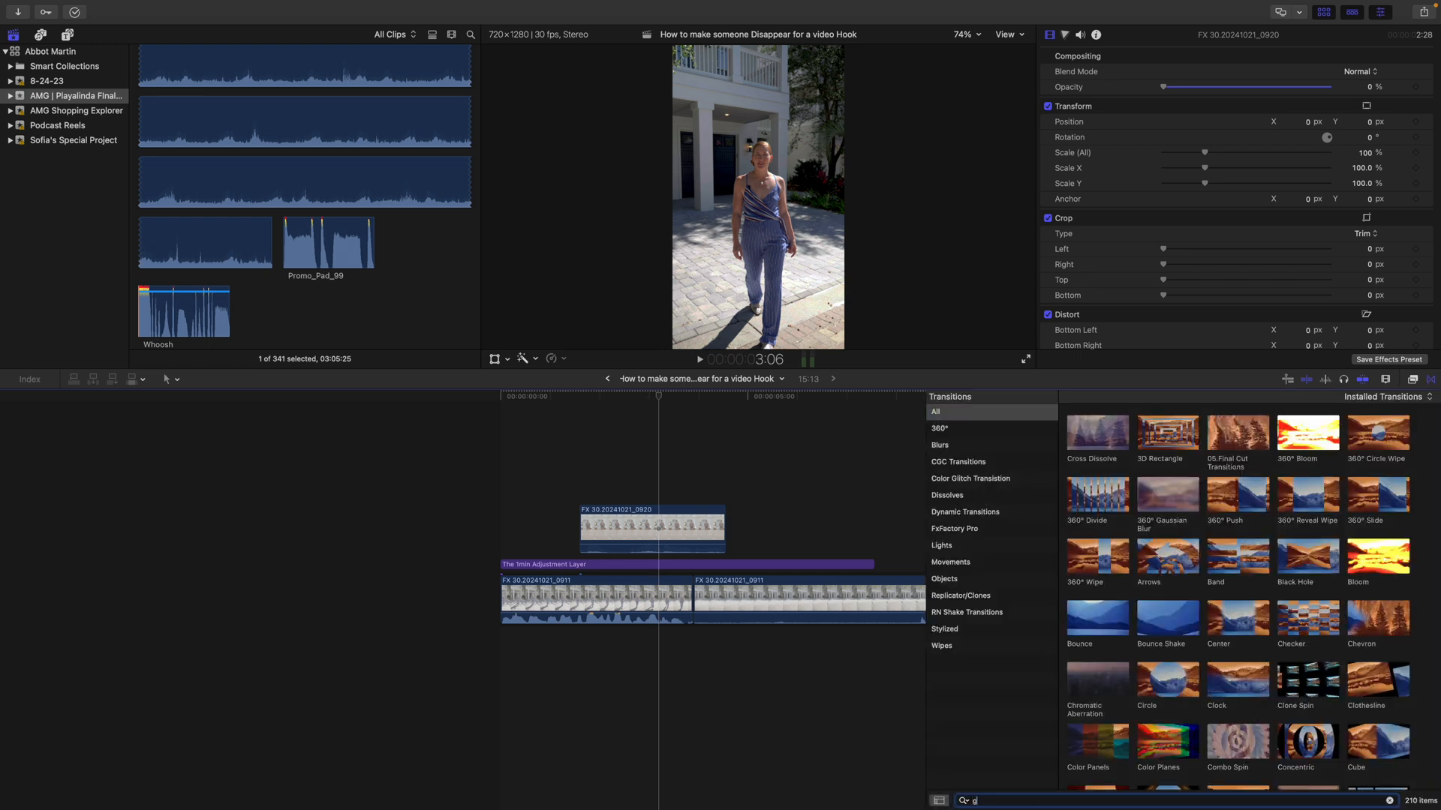
pyautogui.write('low')
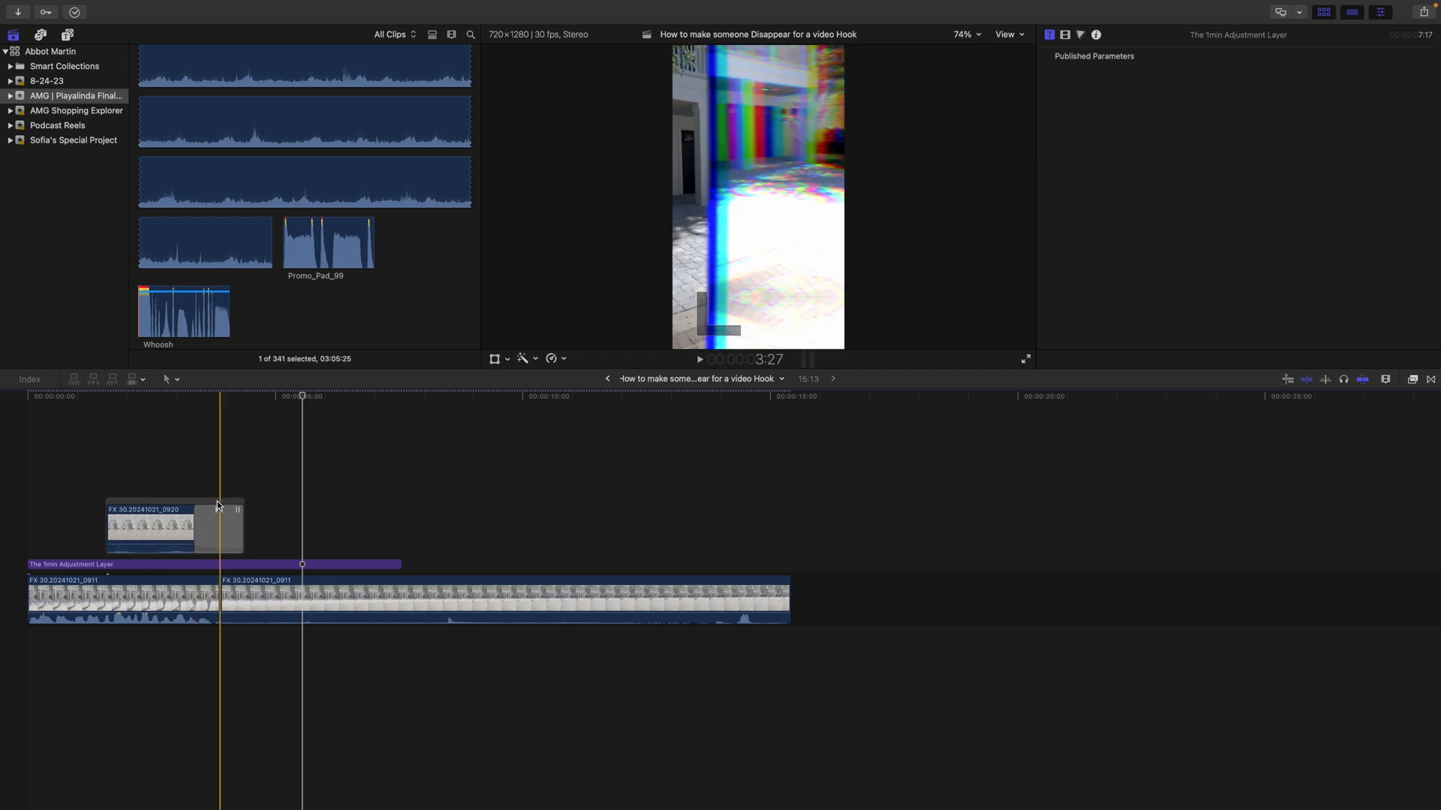
# Step: Set the Glow Shake transition's rotation shake speed to 101.0 and horizontal shake amount to 50.0
pyautogui.click(157, 523)
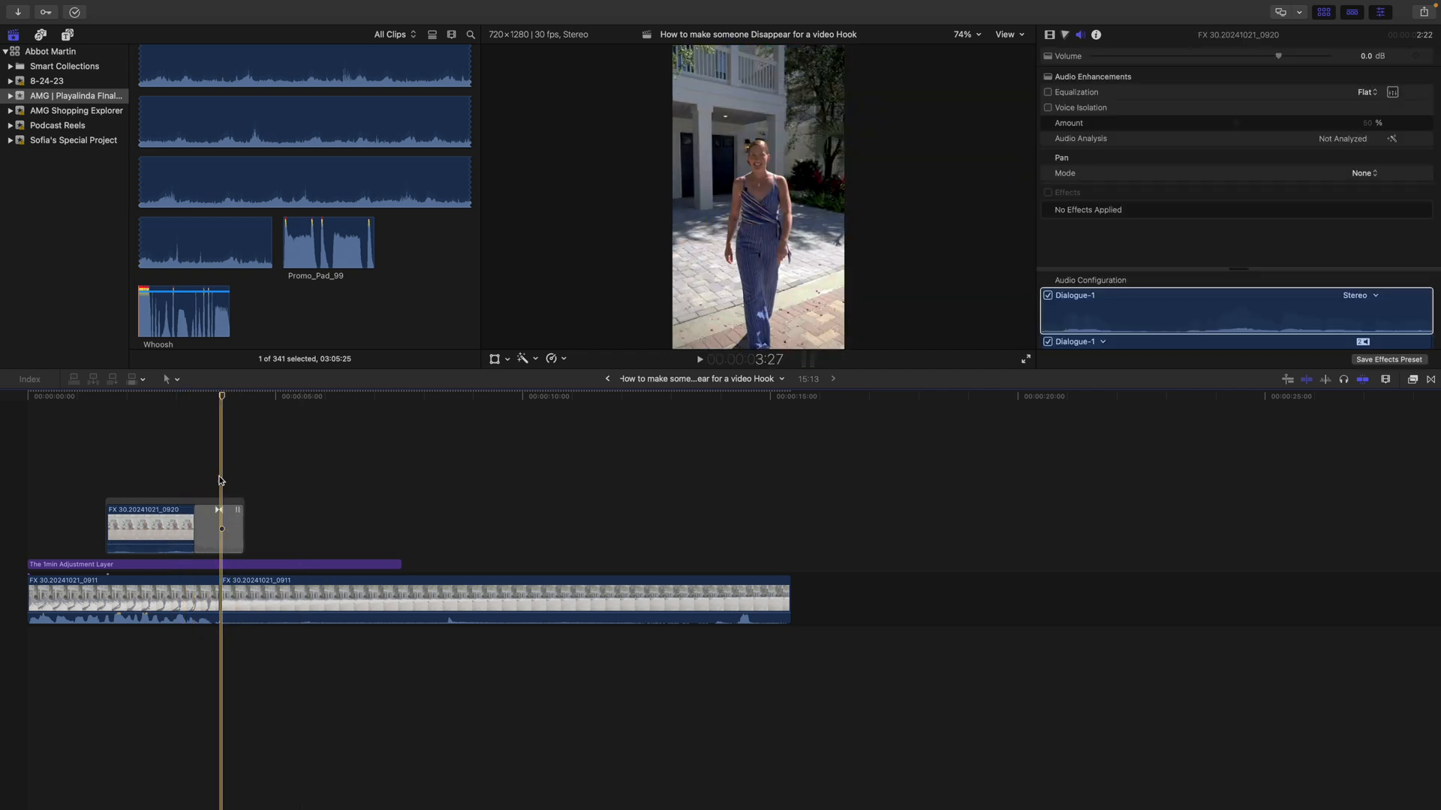
pyautogui.click(218, 527)
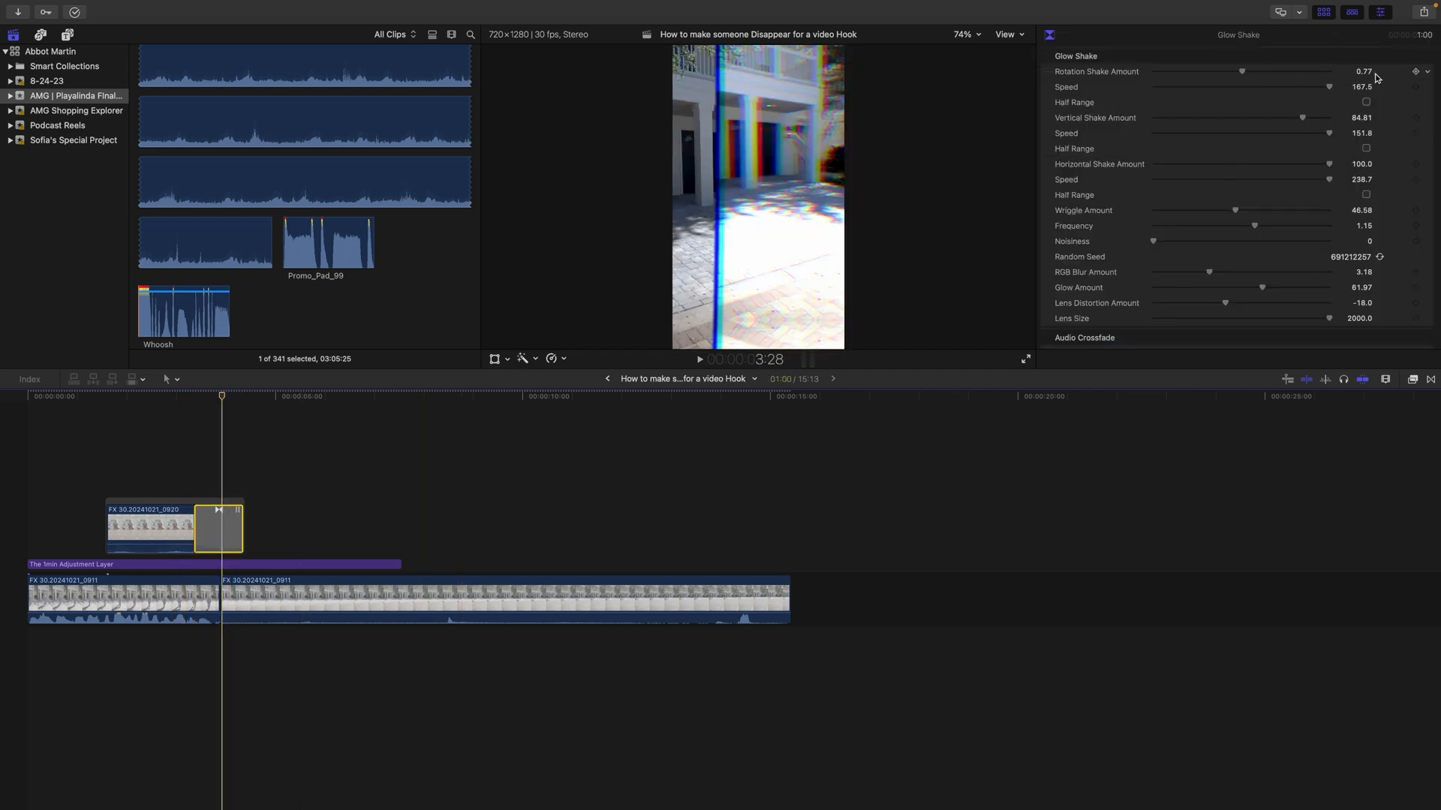
pyautogui.doubleClick(1359, 87)
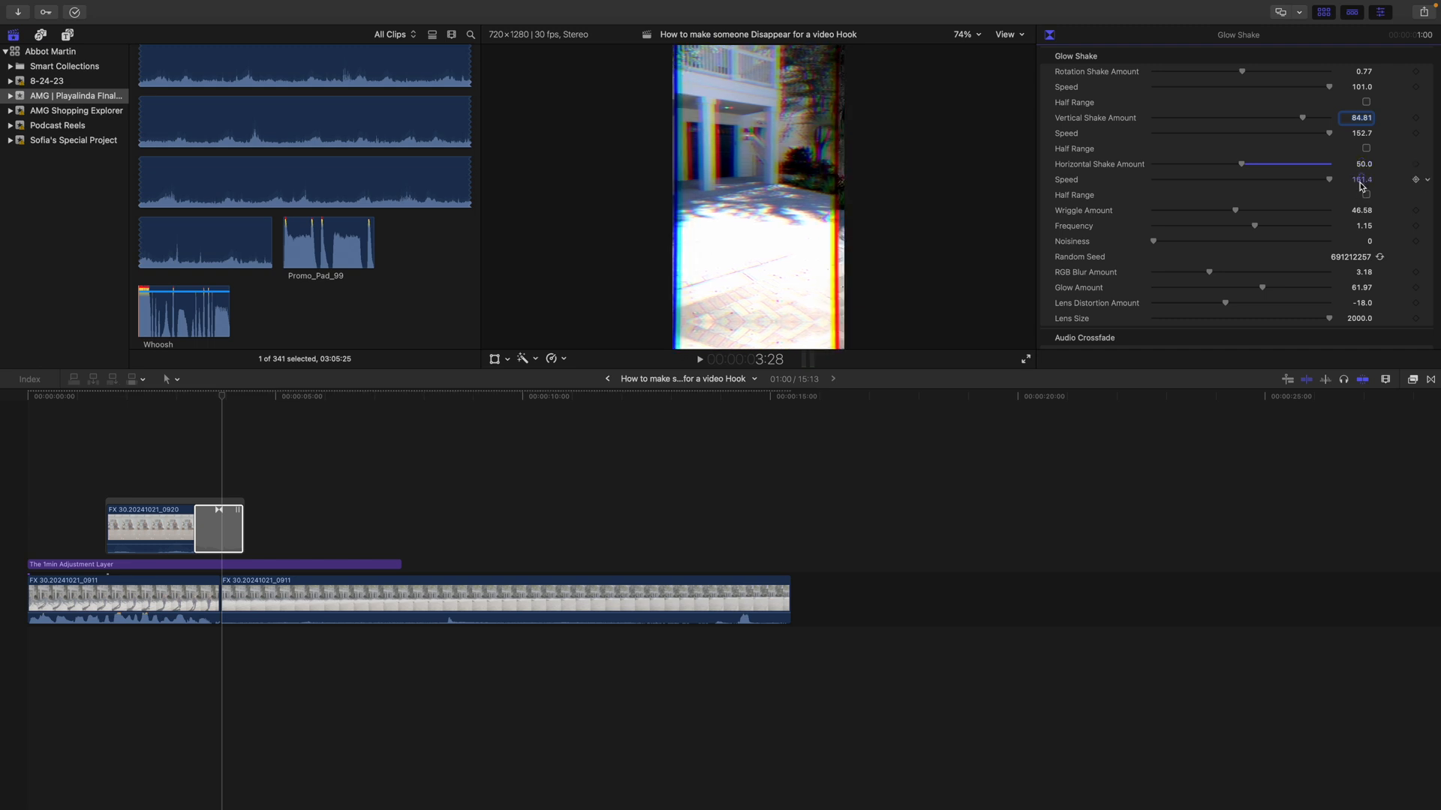
pyautogui.click(608, 378)
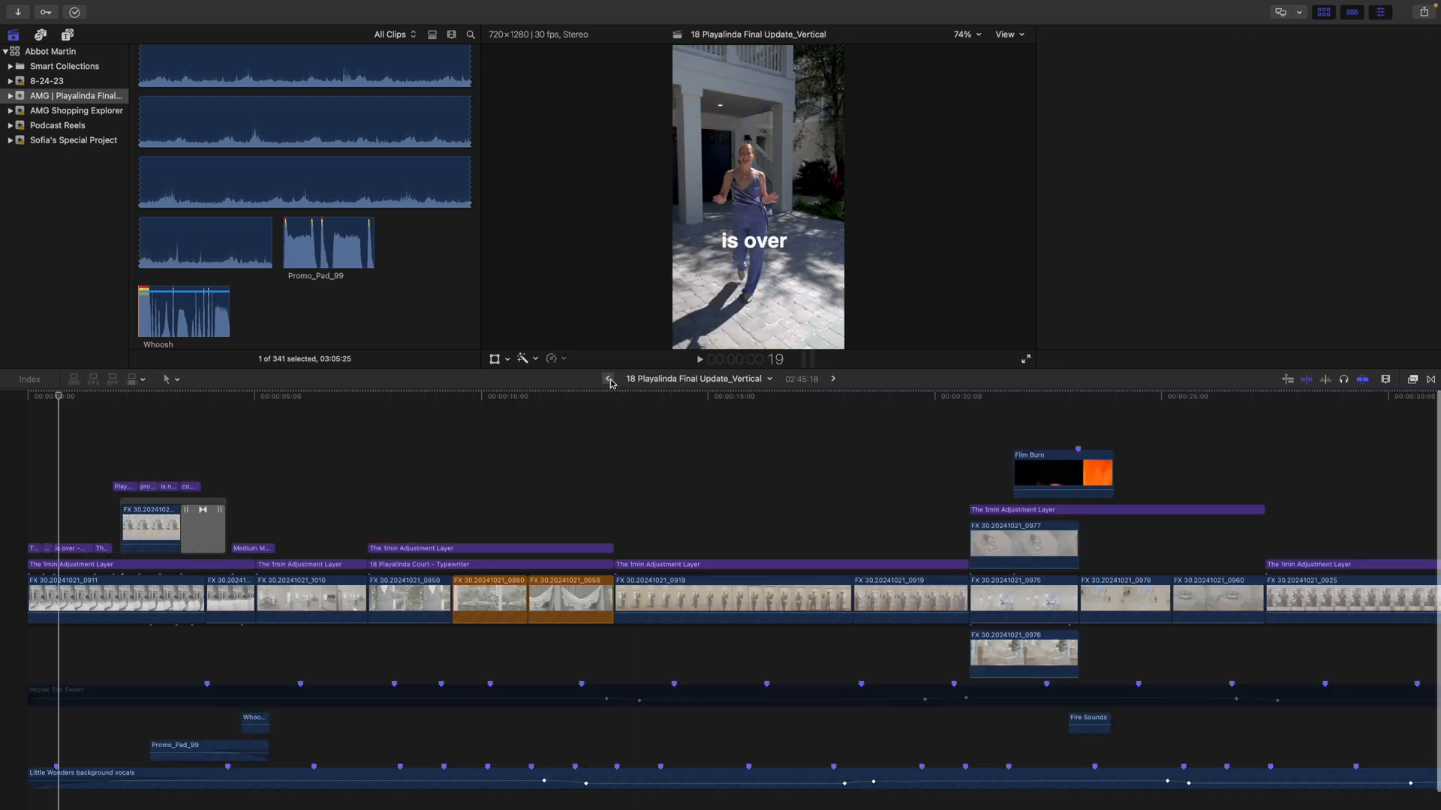
# Step: Inspect the Playalinda Glow Shake settings (6.84 rotation shake, zero horizontal shake) in the Inspector
pyautogui.click(203, 526)
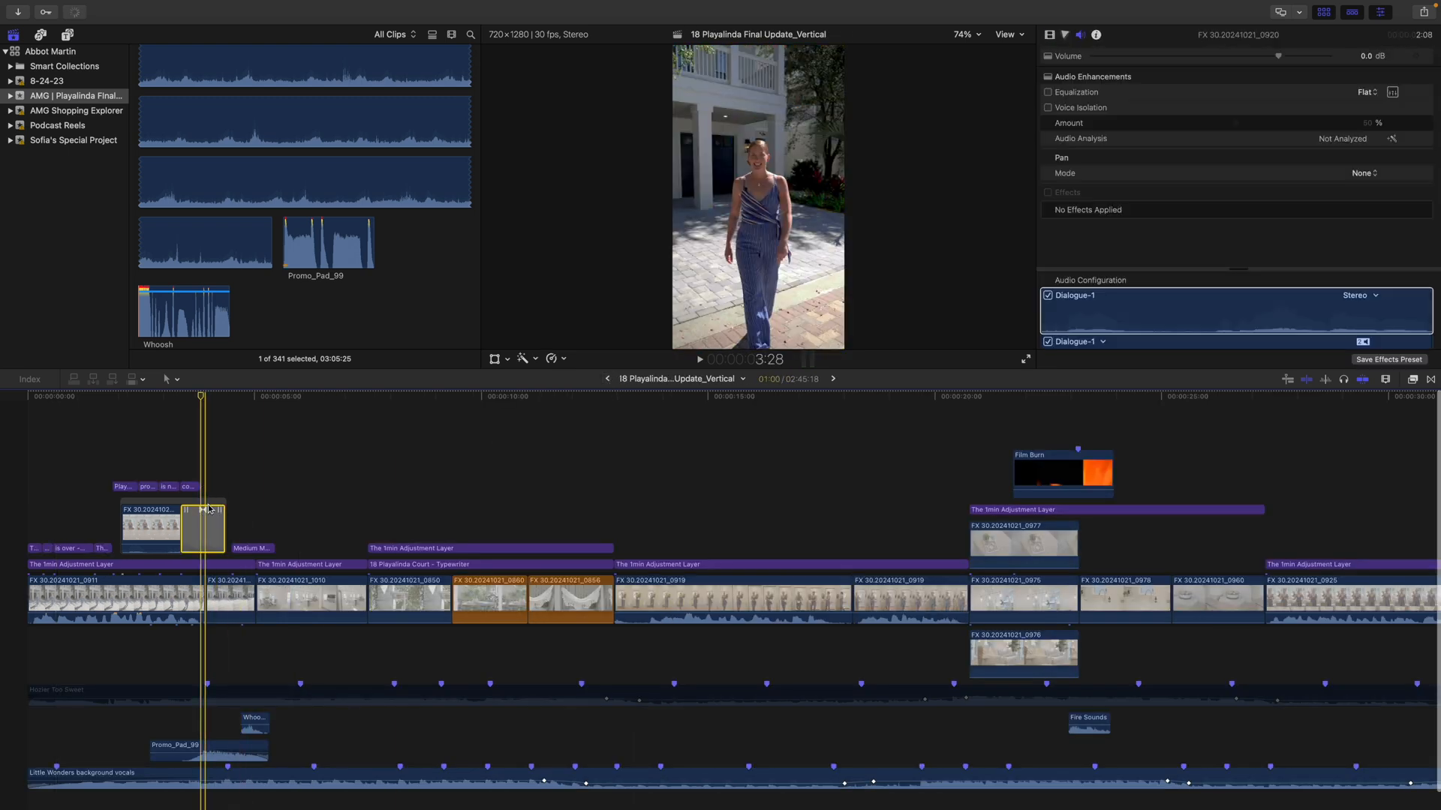
pyautogui.click(1049, 34)
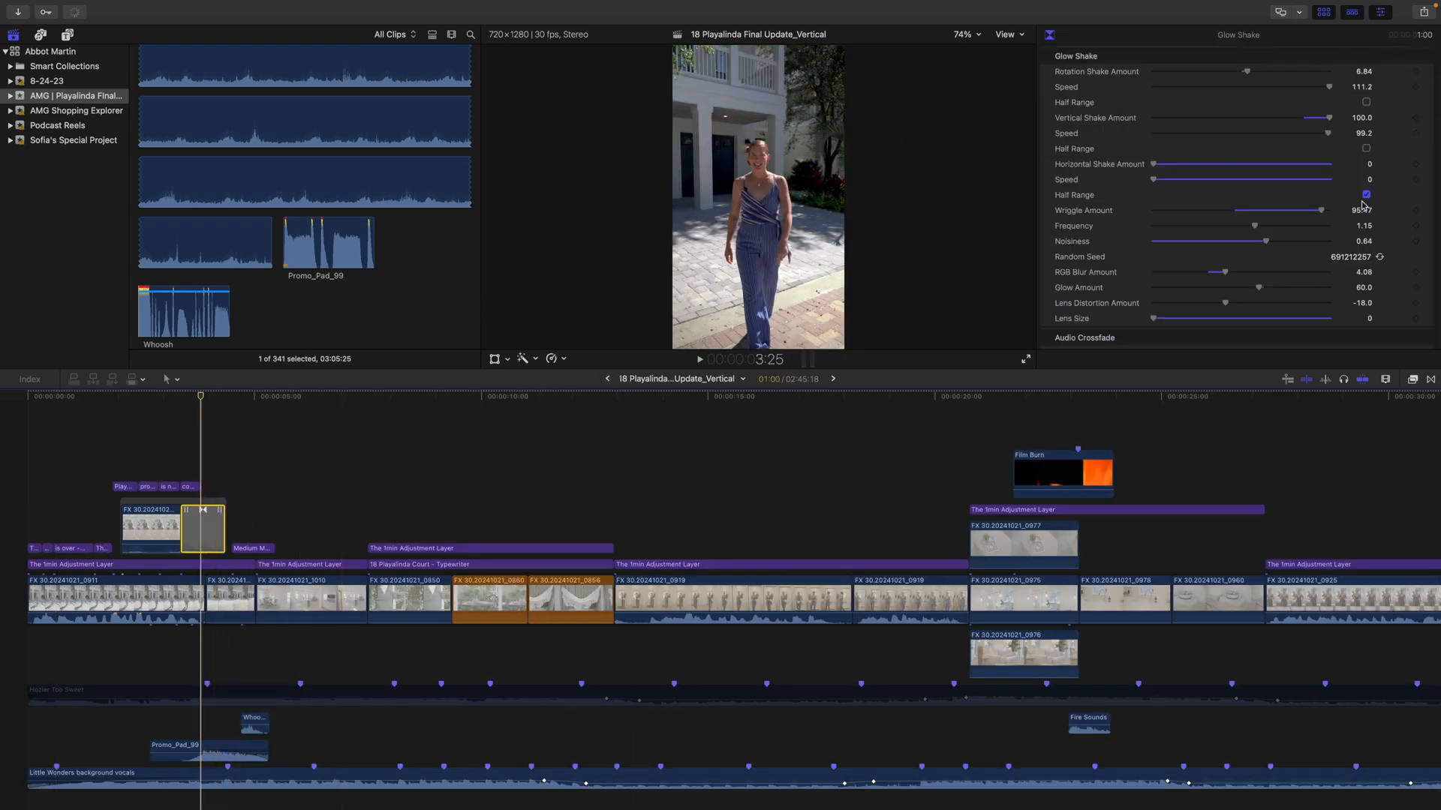
pyautogui.click(1365, 193)
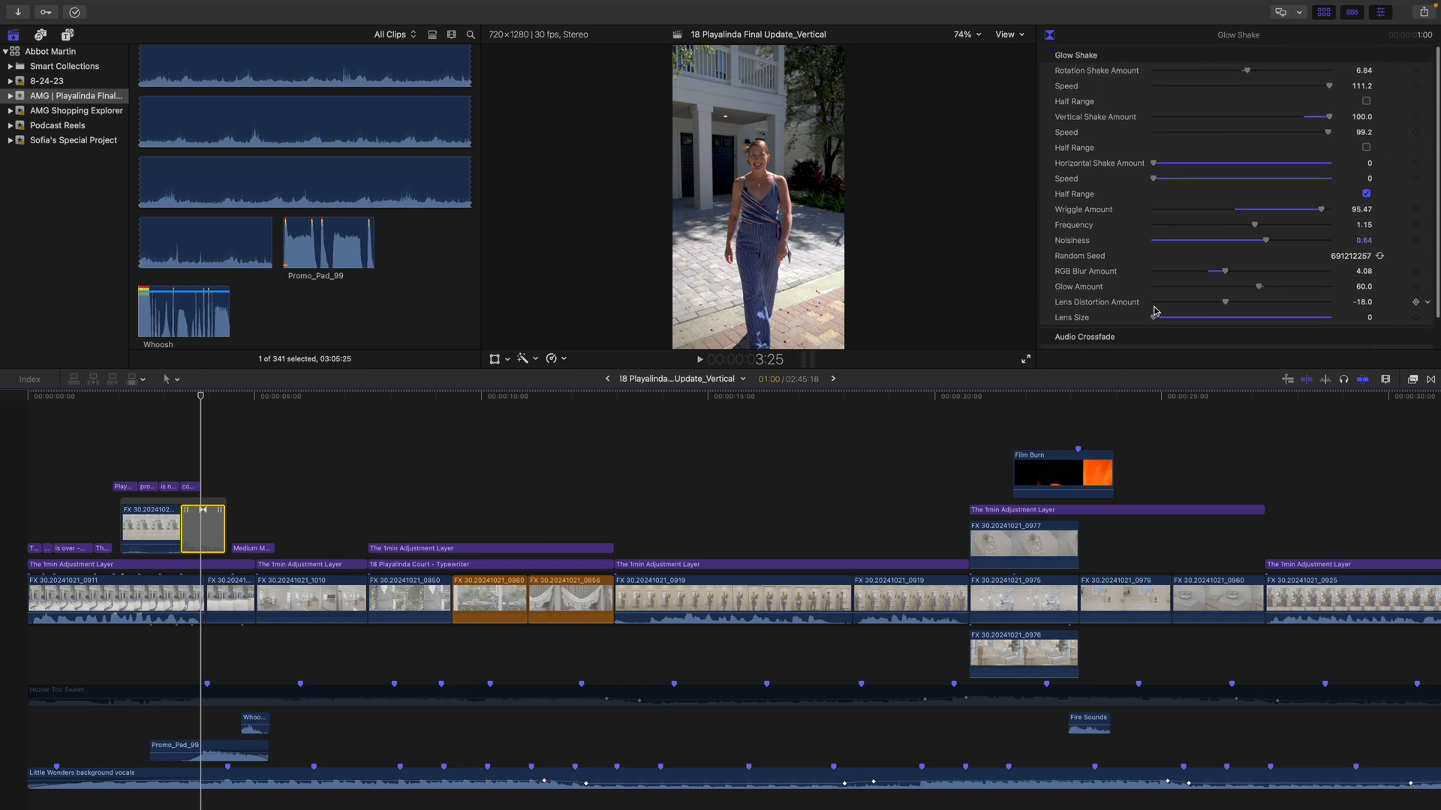
pyautogui.moveTo(1057, 300)
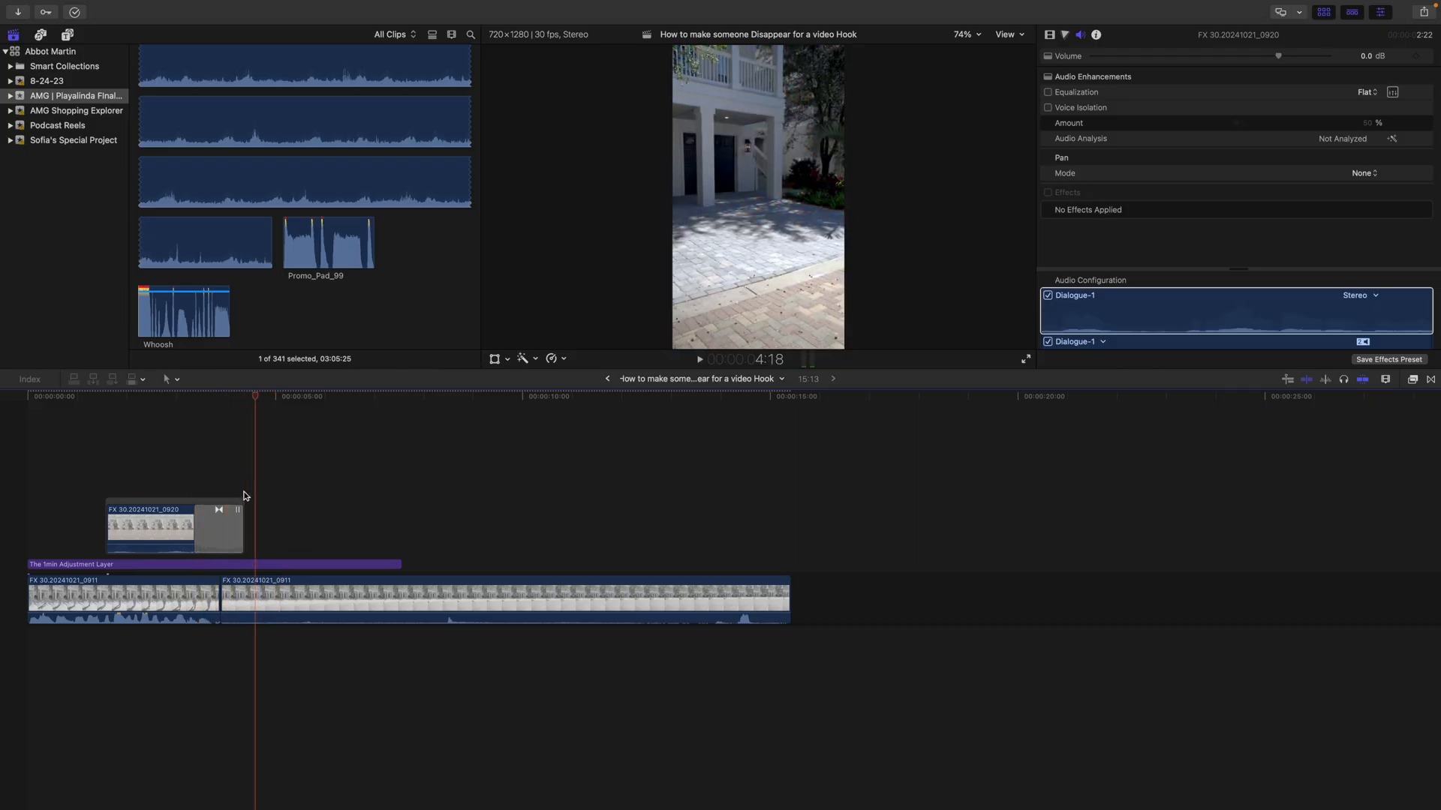
# Step: Select the 1min Adjustment Layer and play through the vanish moment
pyautogui.click(183, 564)
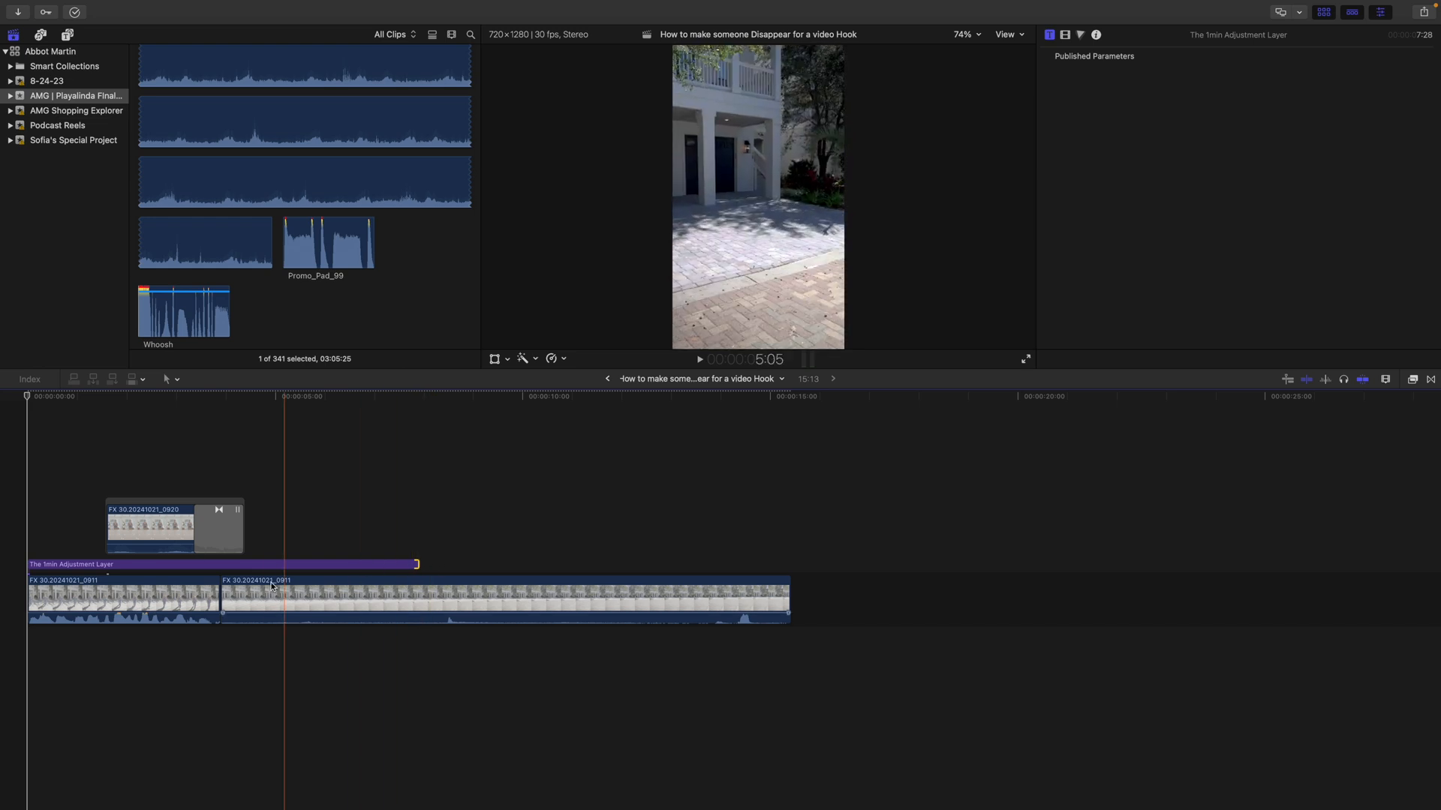
pyautogui.click(120, 598)
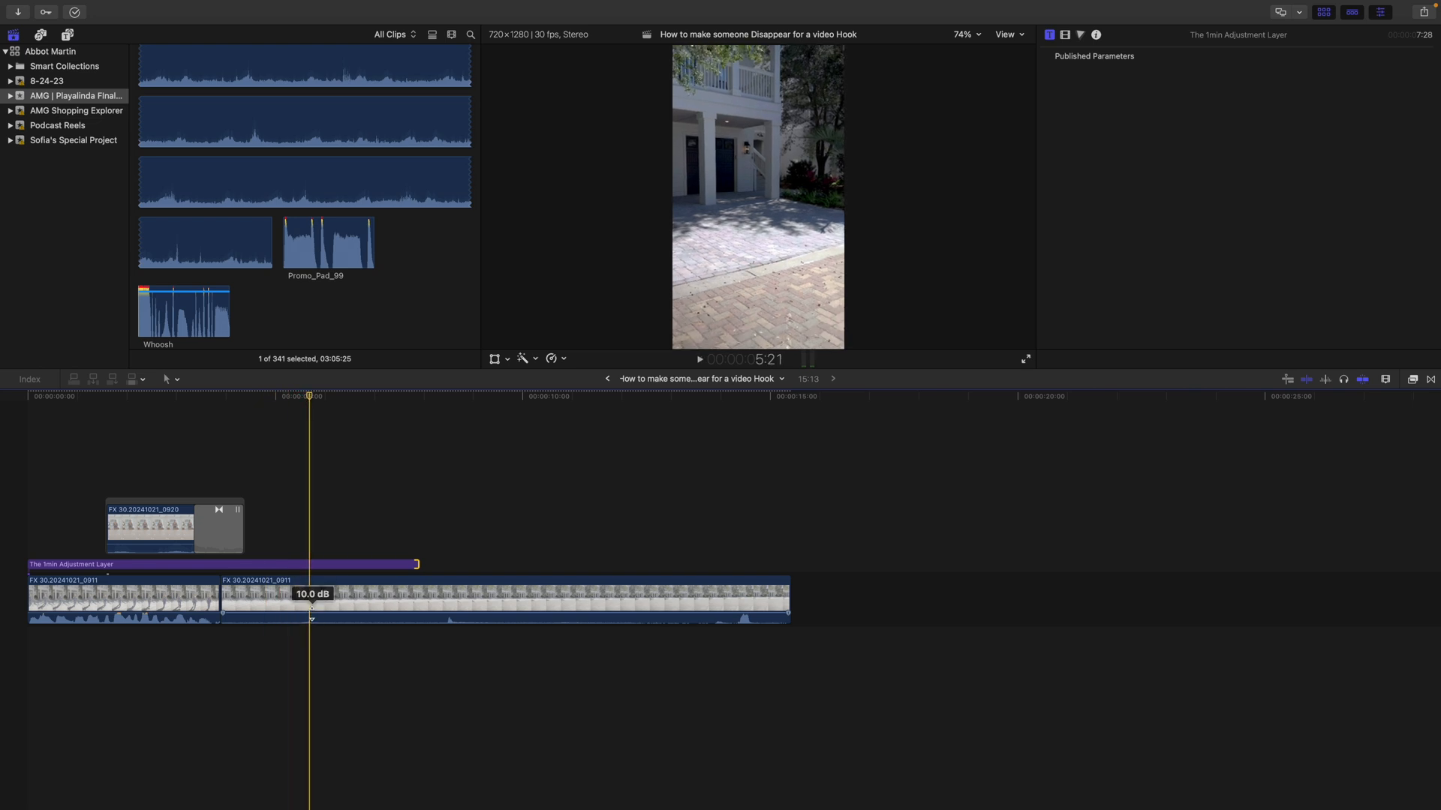
pyautogui.click(699, 358)
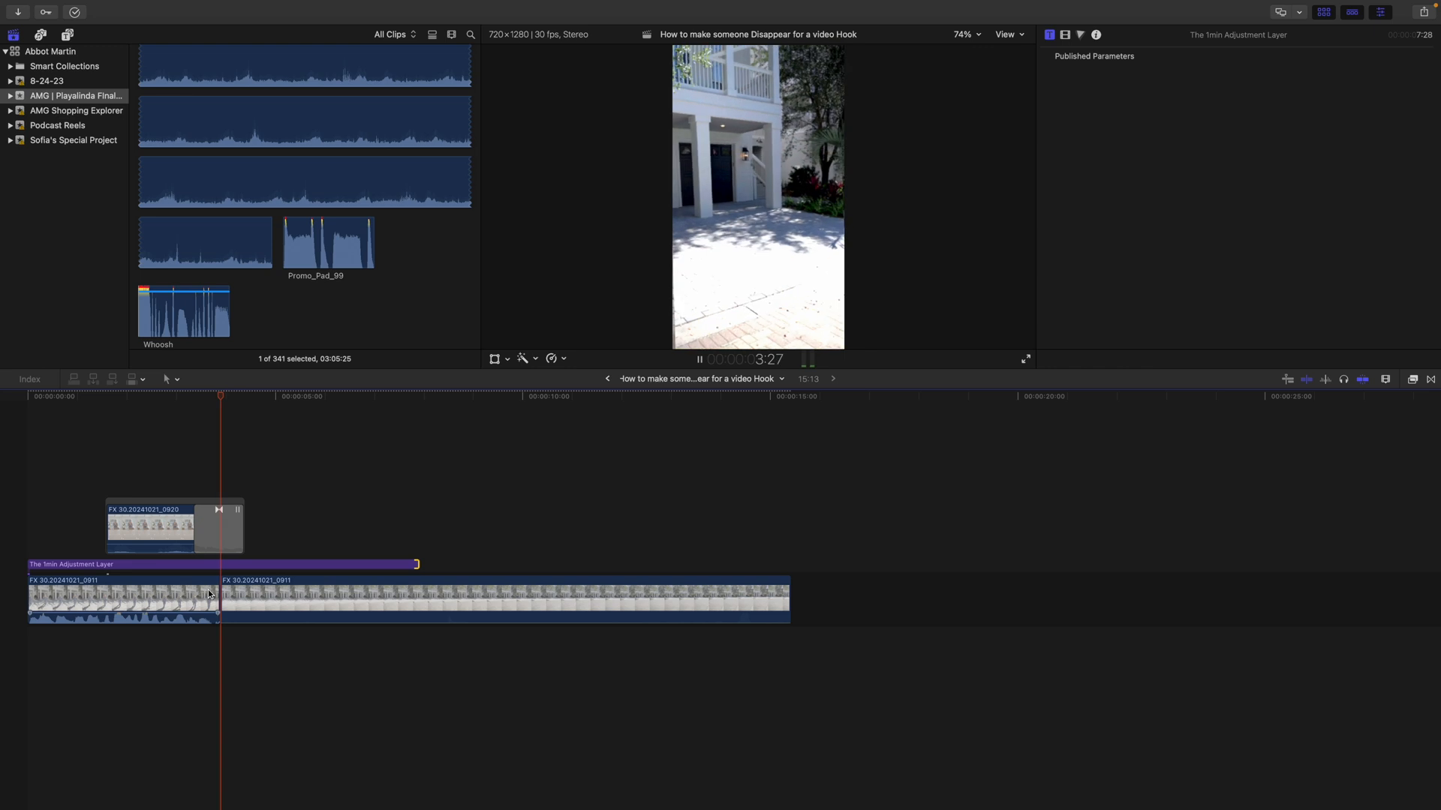
pyautogui.click(290, 397)
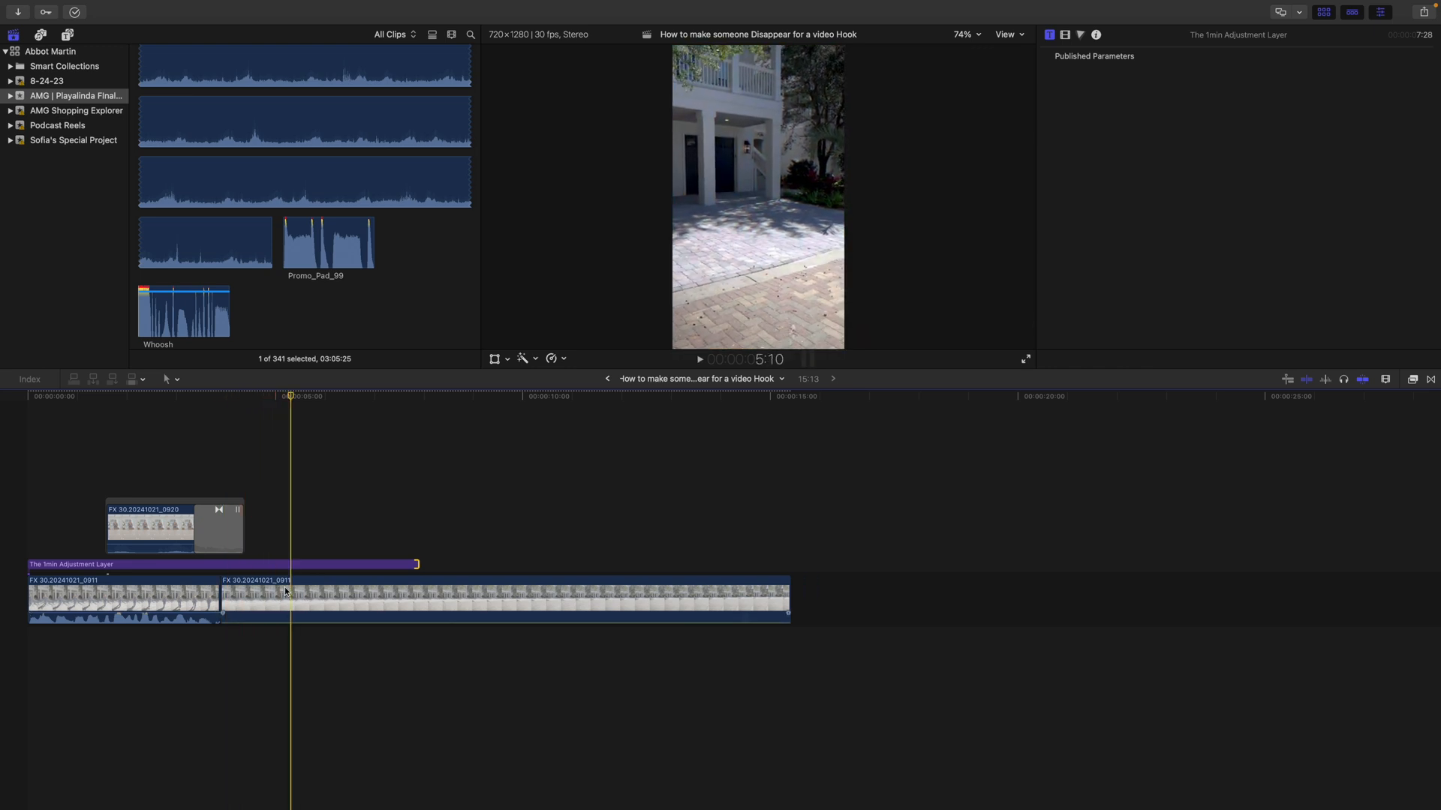
# Step: Show the Retime Editor for the second 0911 house clip, still at 100% speed
pyautogui.click(506, 602)
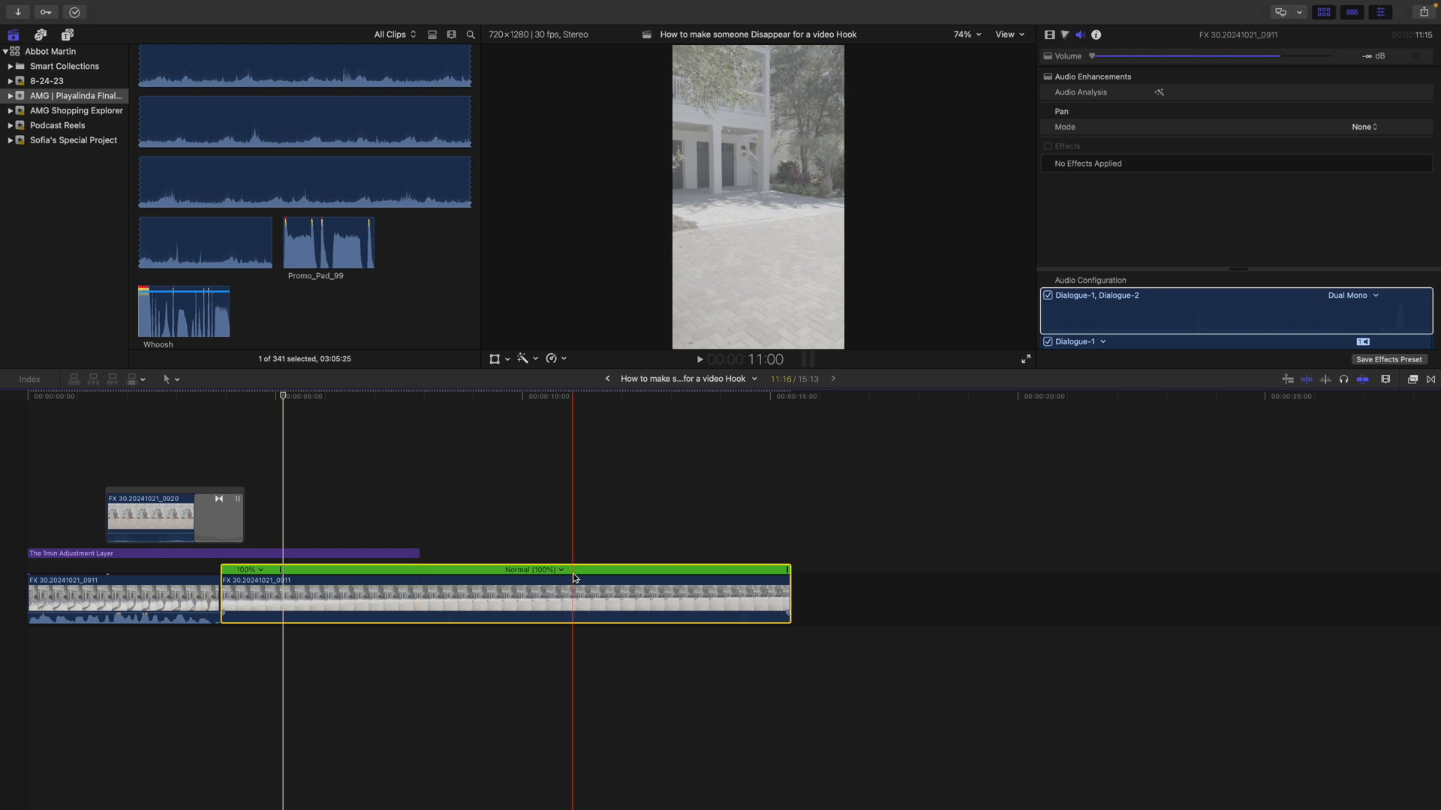
pyautogui.click(560, 570)
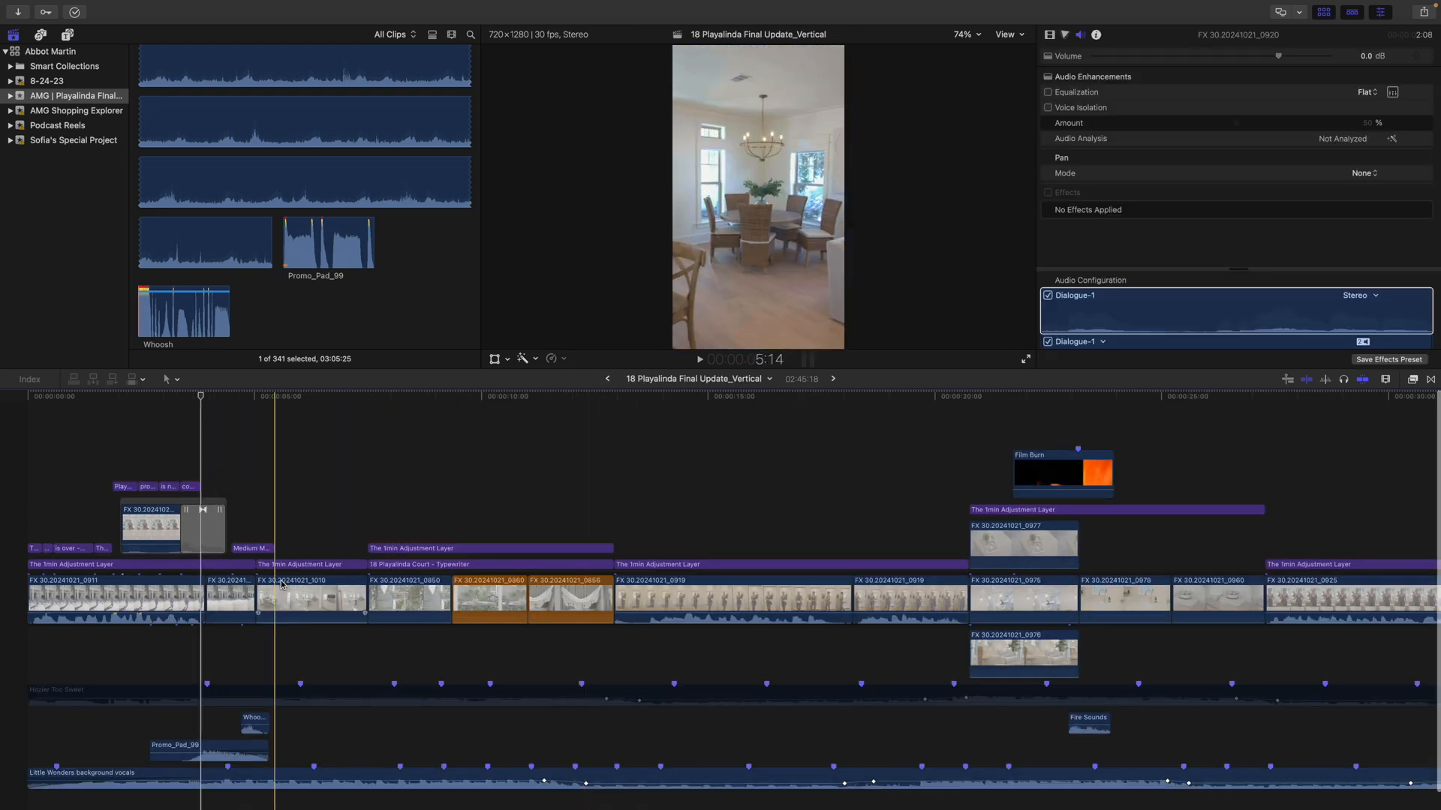
# Step: Copy clip 1010 from the main edit and paste it after the 0911 clips in the vanish project
pyautogui.click(311, 597)
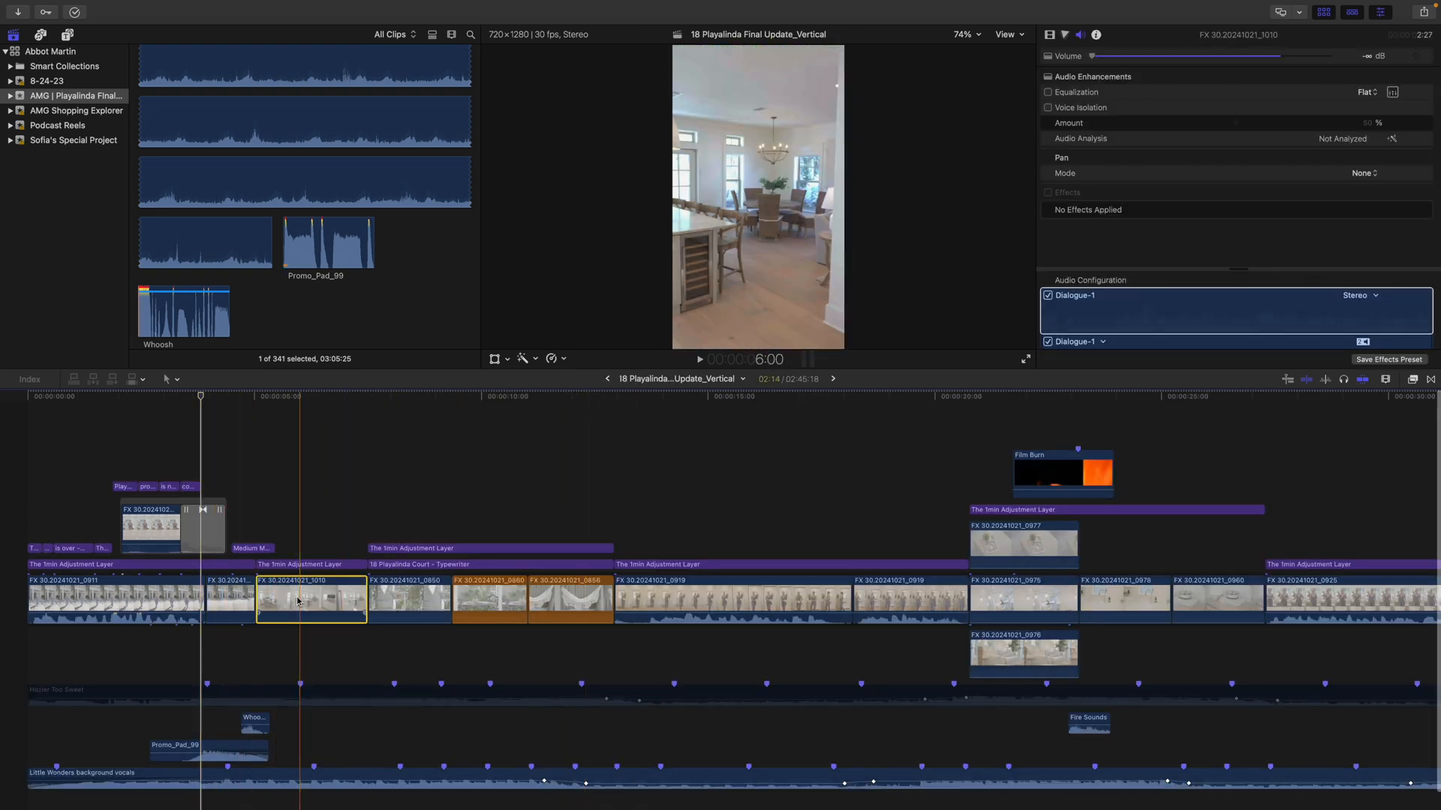
pyautogui.click(309, 564)
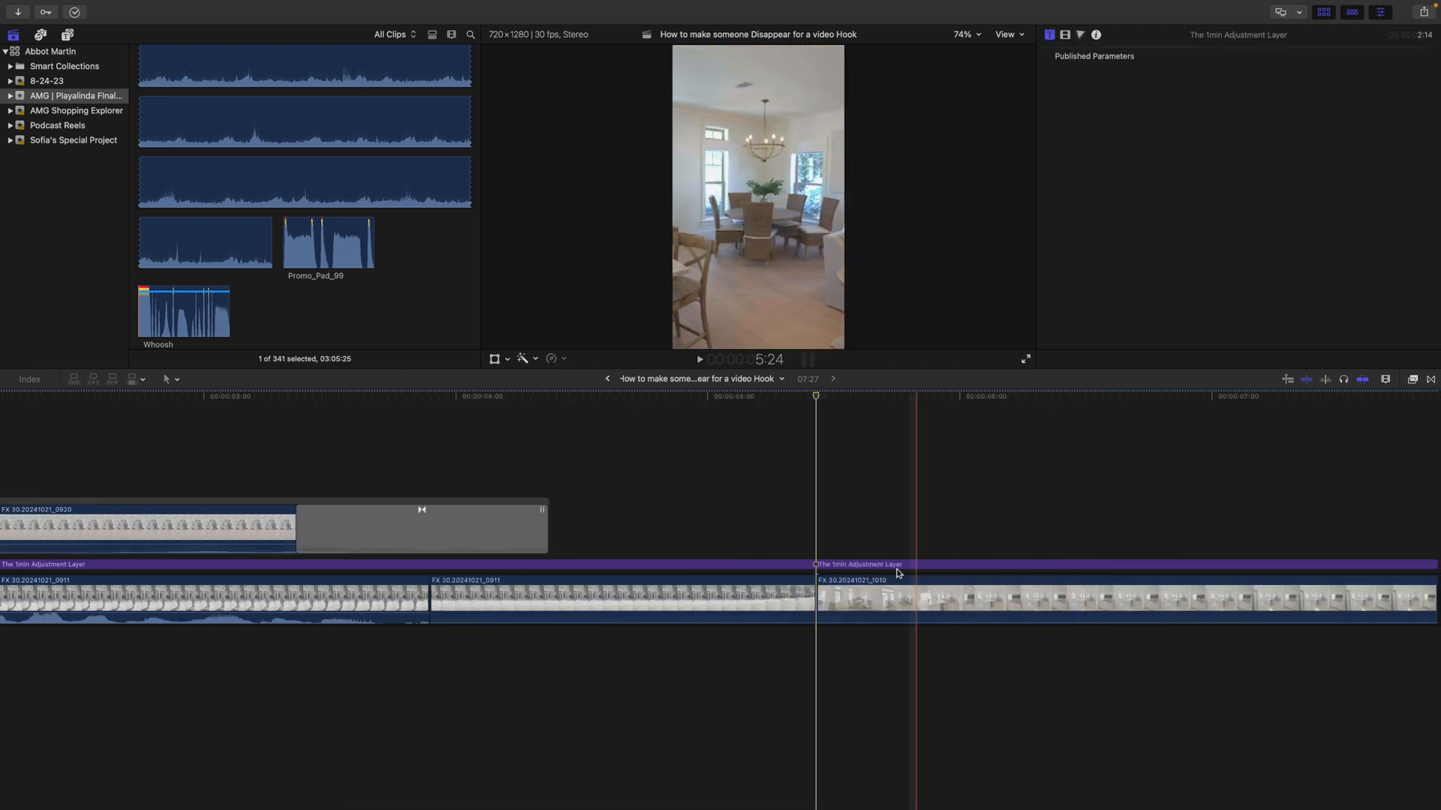
pyautogui.click(1066, 597)
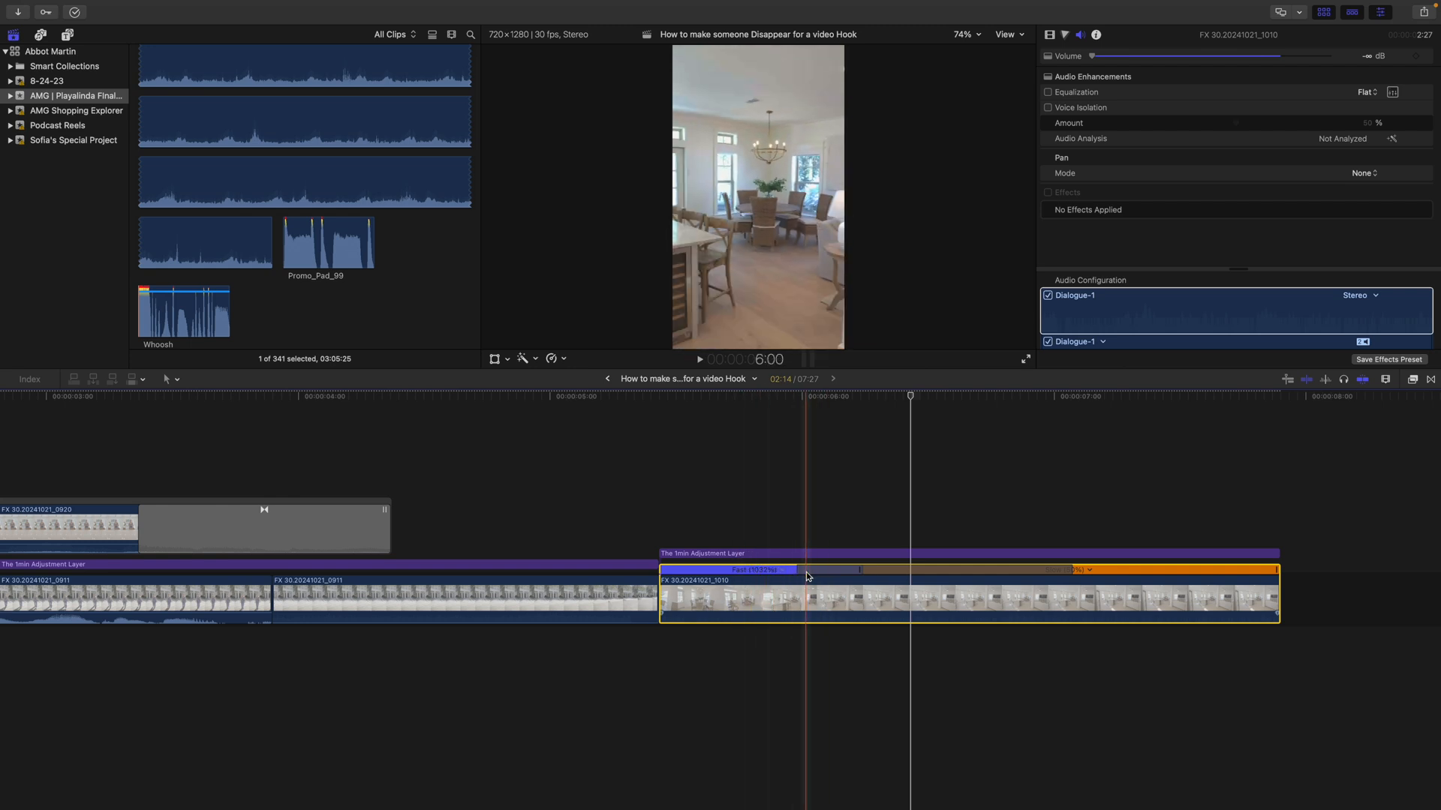
# Step: Apply Retime speed ramps to the second house clip and the interior clip
pyautogui.click(464, 597)
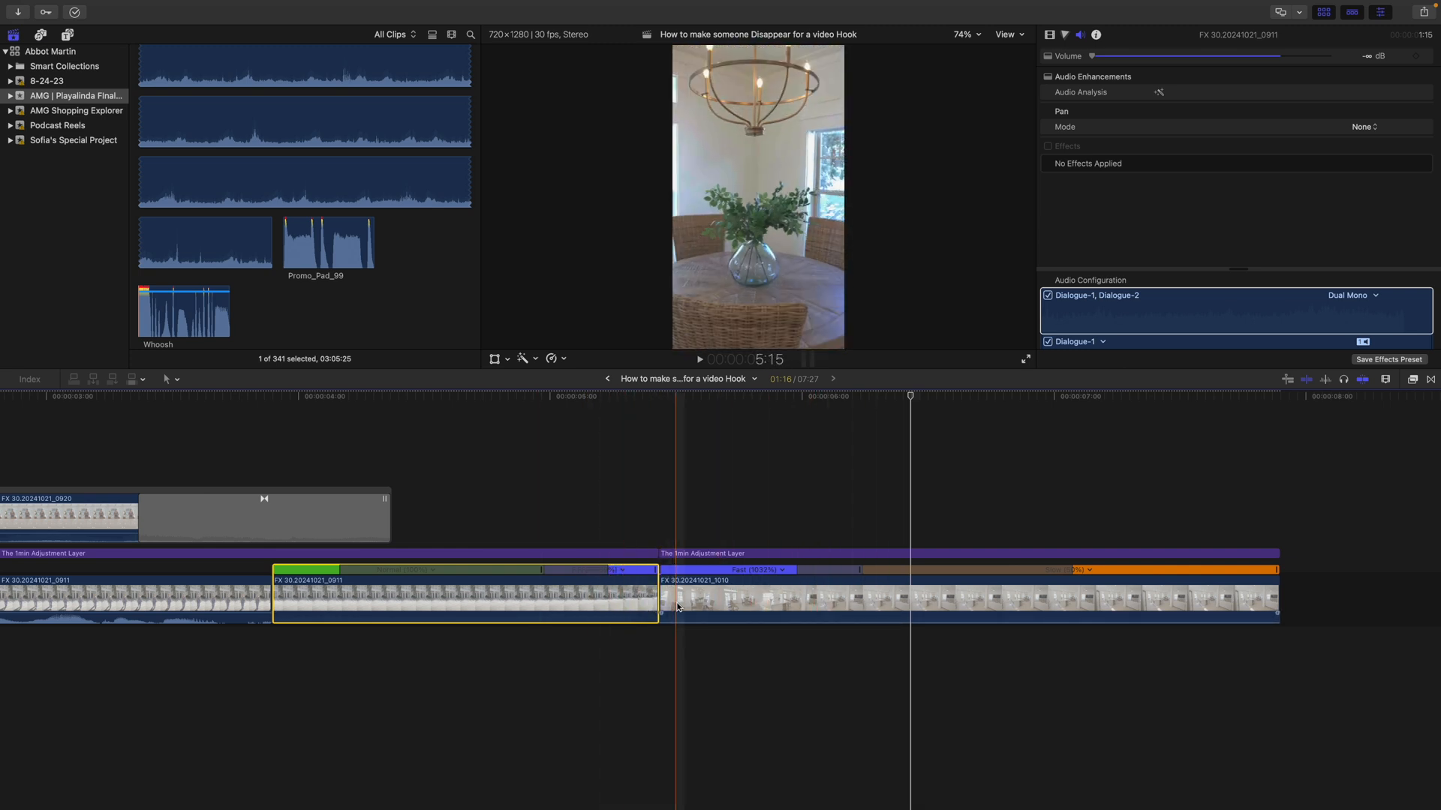
pyautogui.click(972, 592)
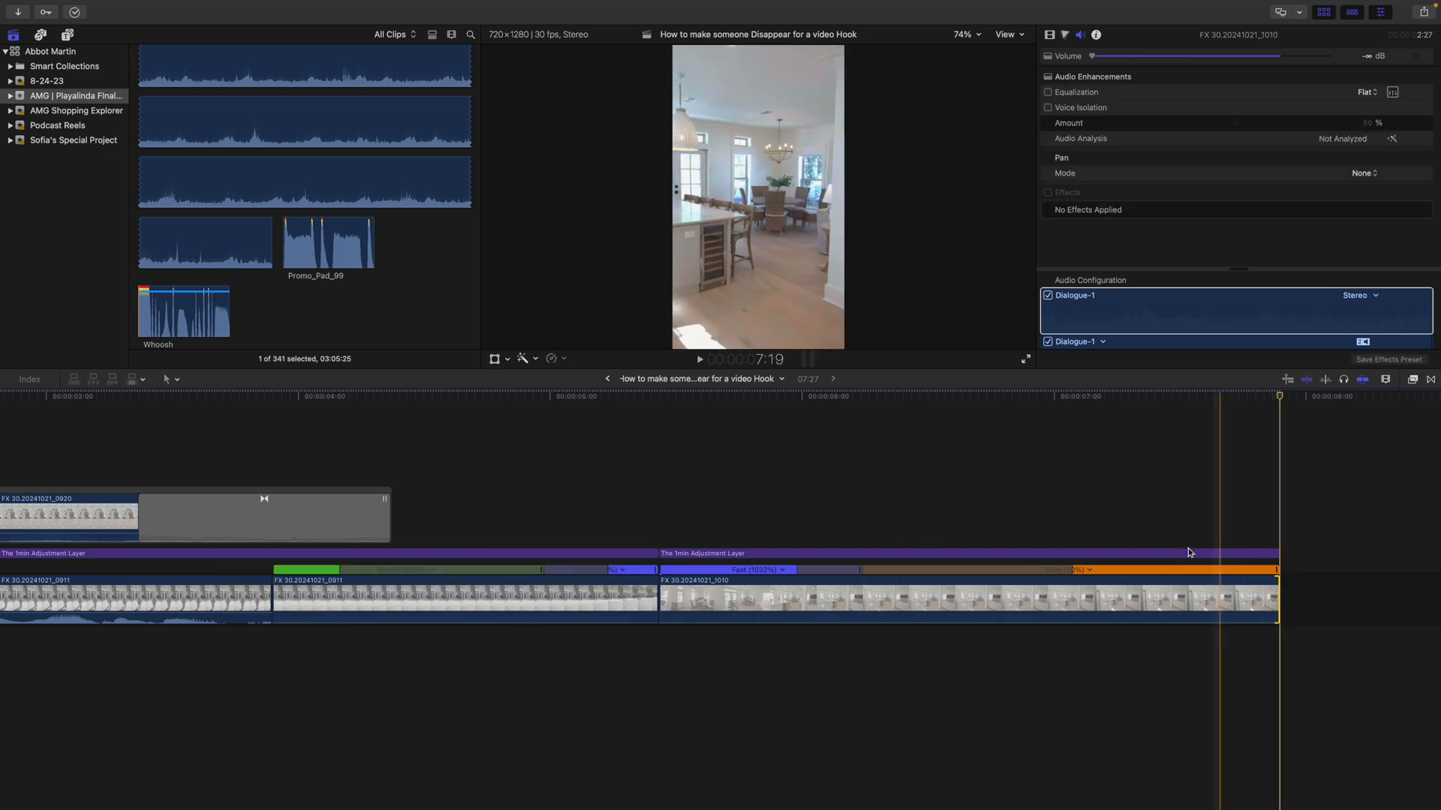
pyautogui.click(749, 396)
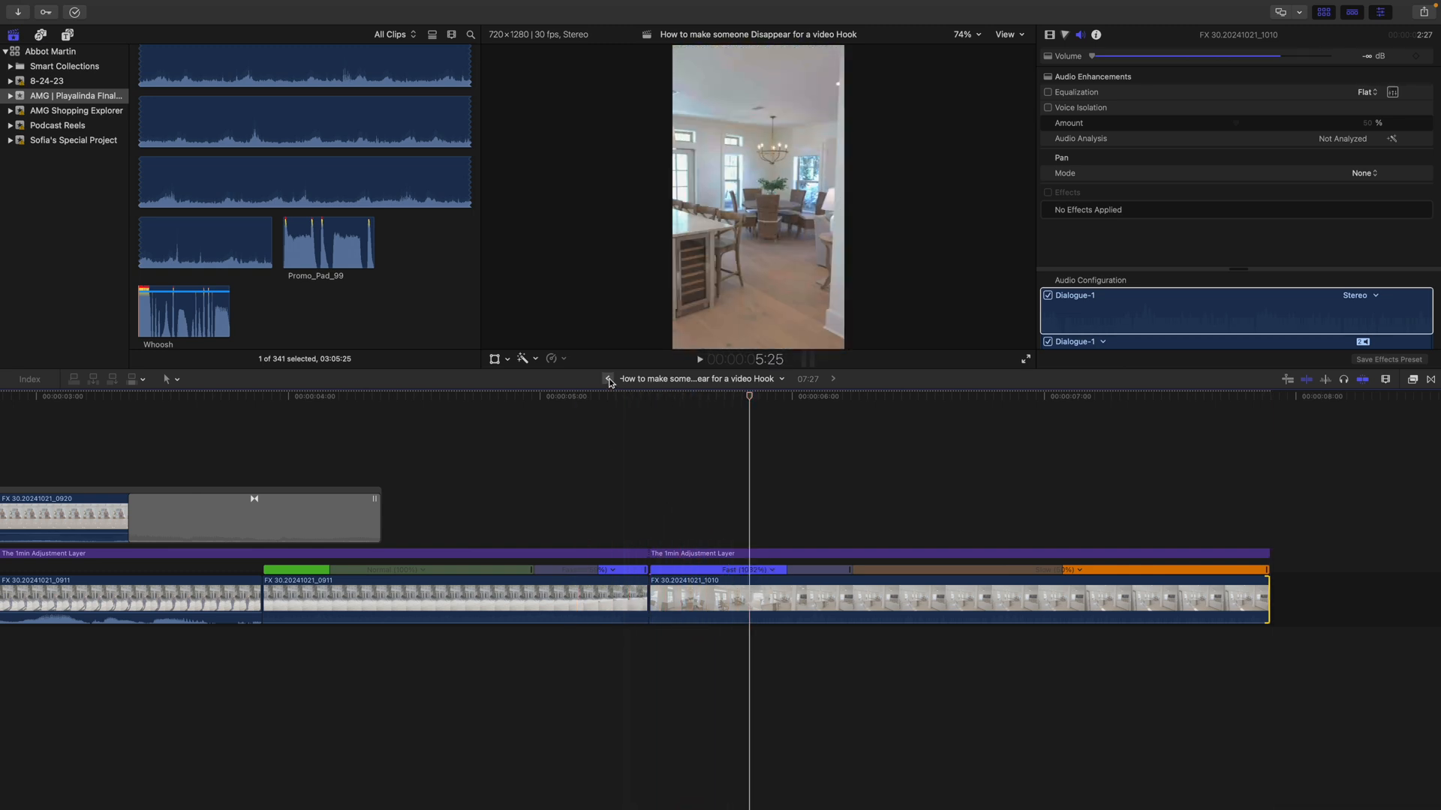
# Step: Connect the Medium Motion Blur adjustment clip above the cut from clip 0911 into clip 1010
pyautogui.click(608, 378)
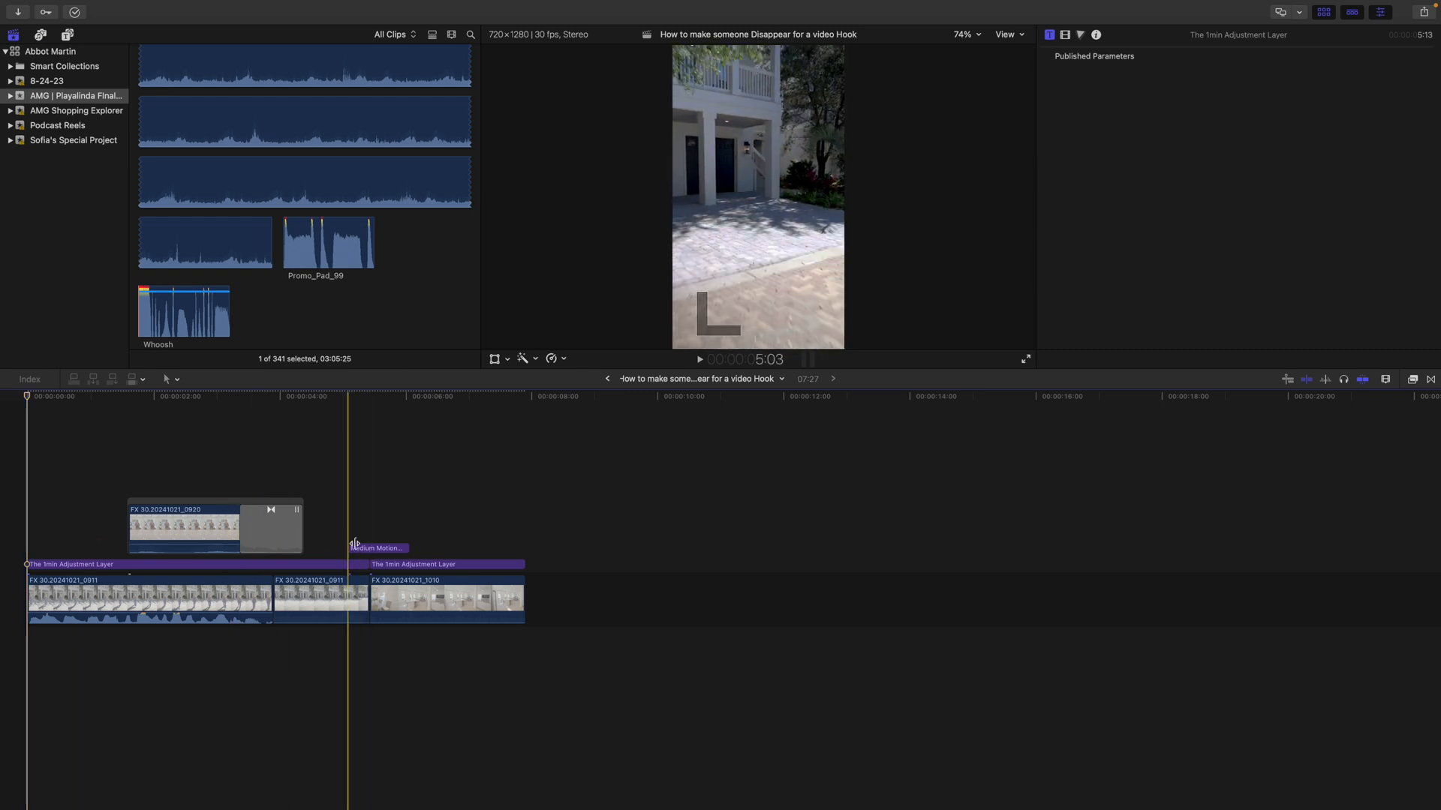
pyautogui.click(328, 242)
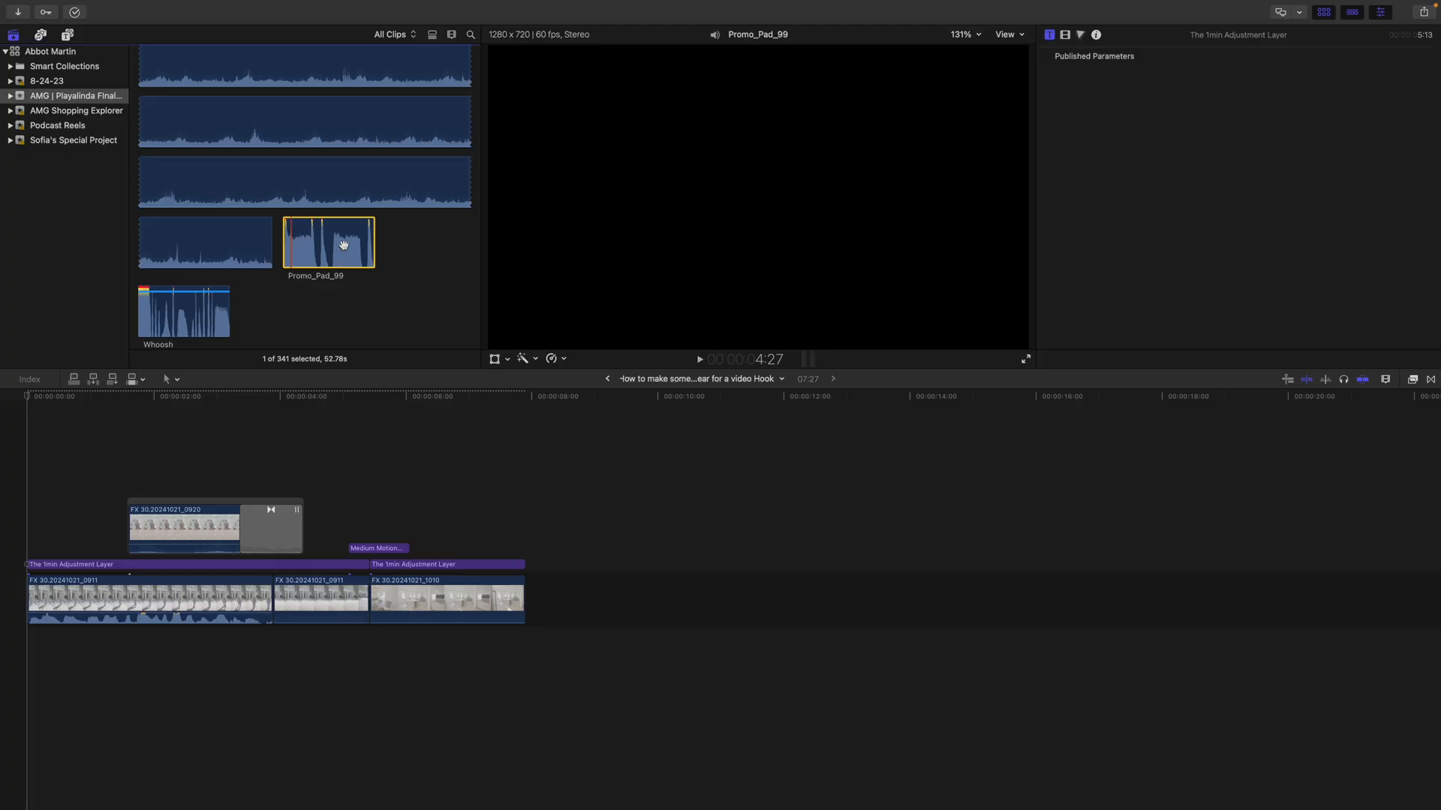
pyautogui.moveTo(331, 230)
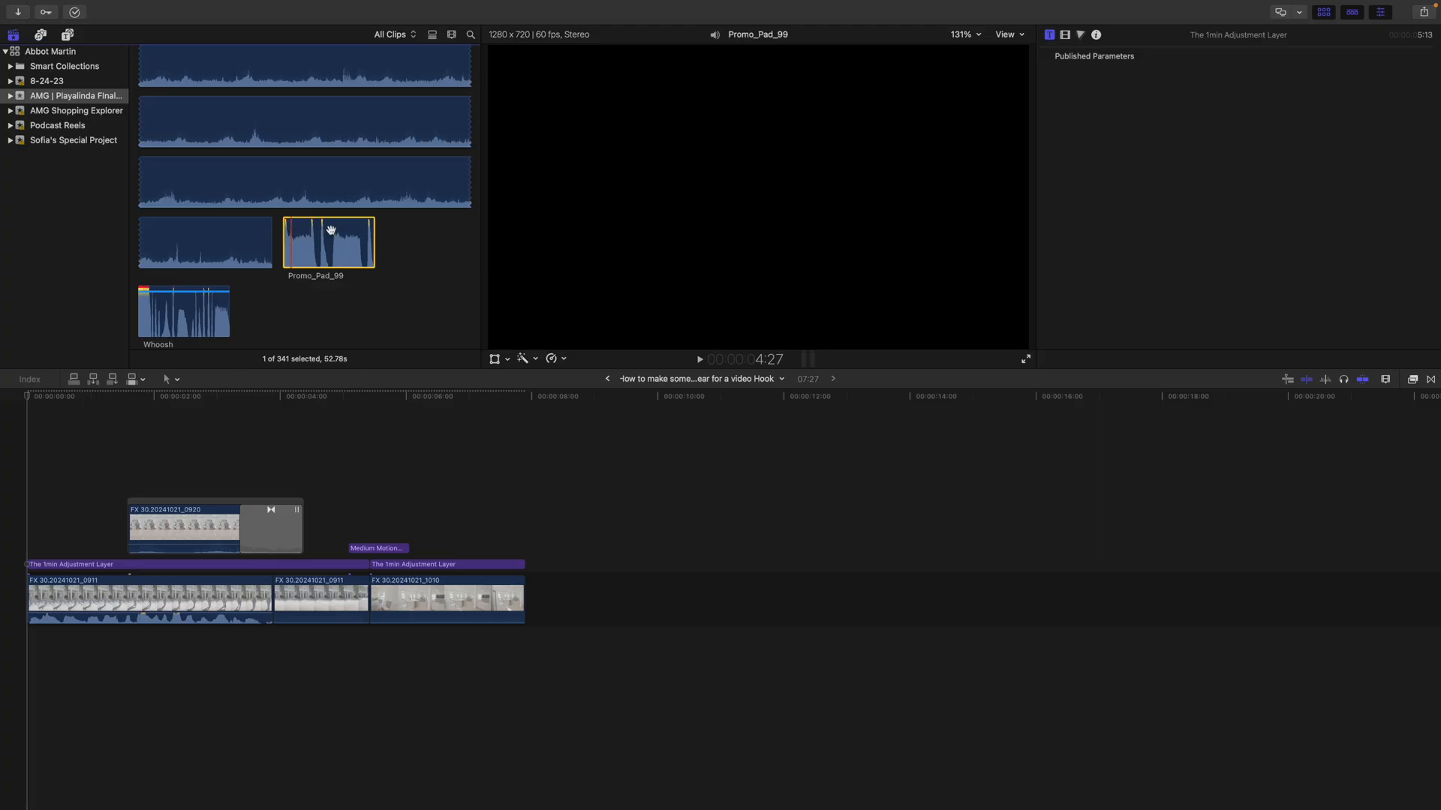
pyautogui.moveTo(276, 653)
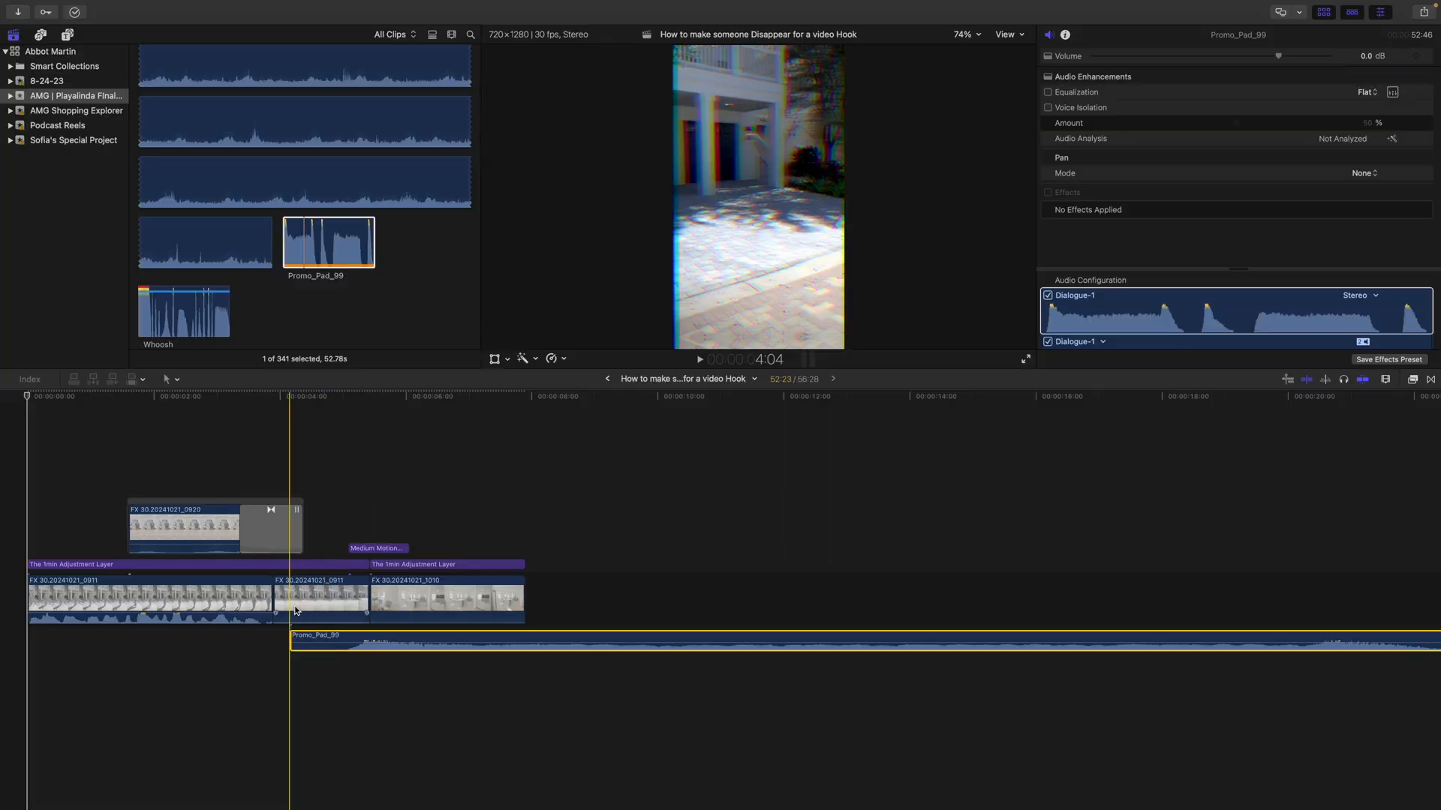
# Step: Connect the Promo_Pad_99 sound beneath the hook clips, trim it short, and review playback
pyautogui.click(321, 597)
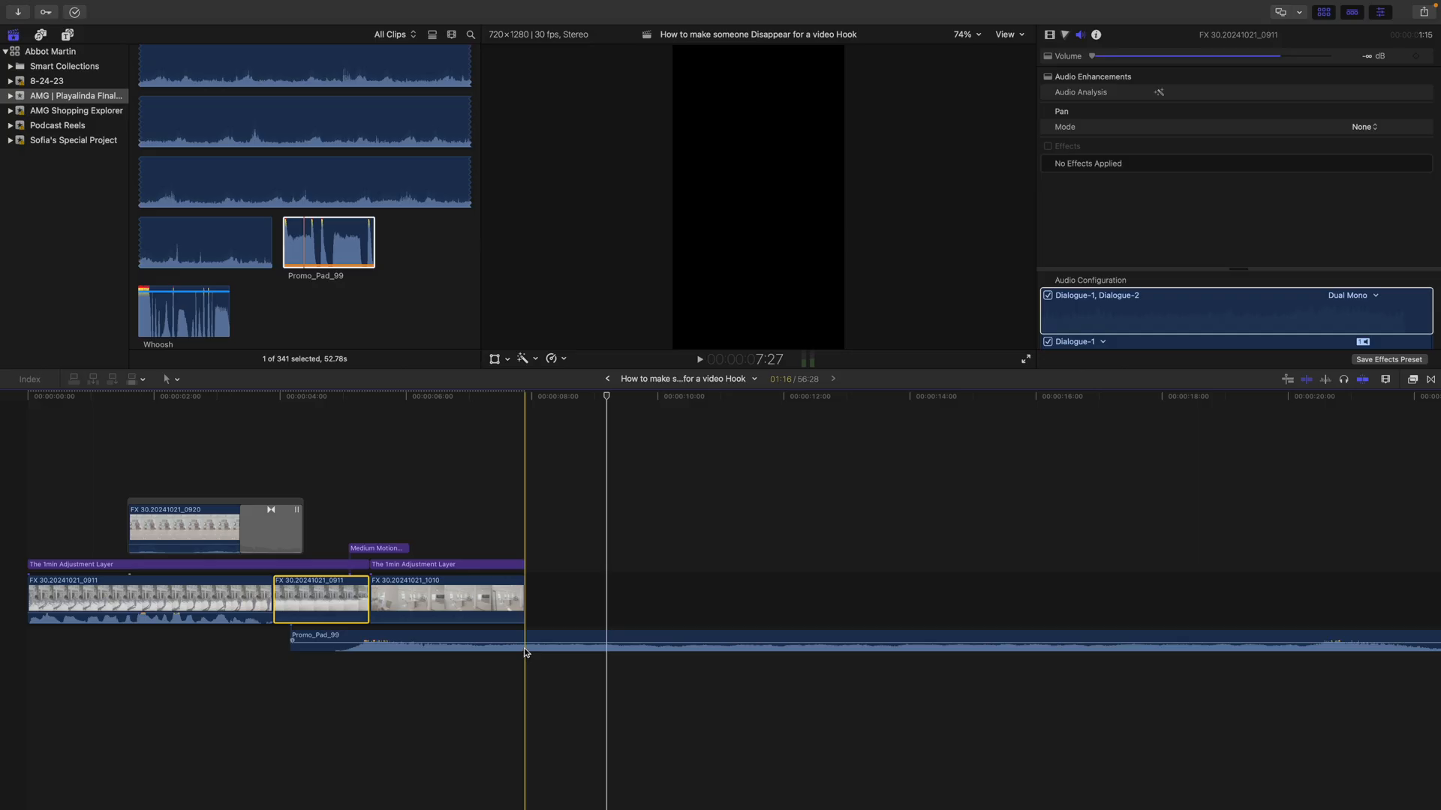
pyautogui.click(404, 641)
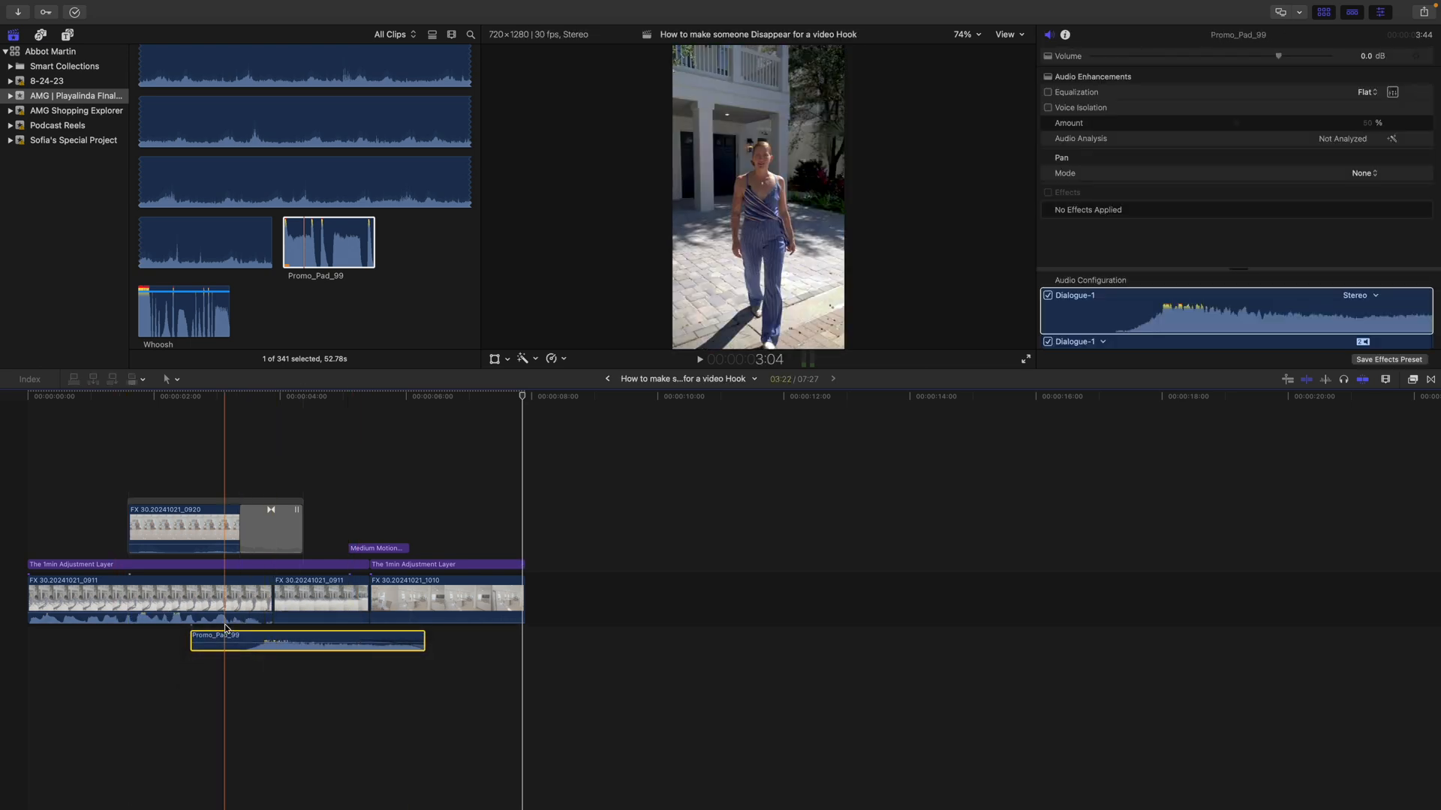
pyautogui.click(700, 358)
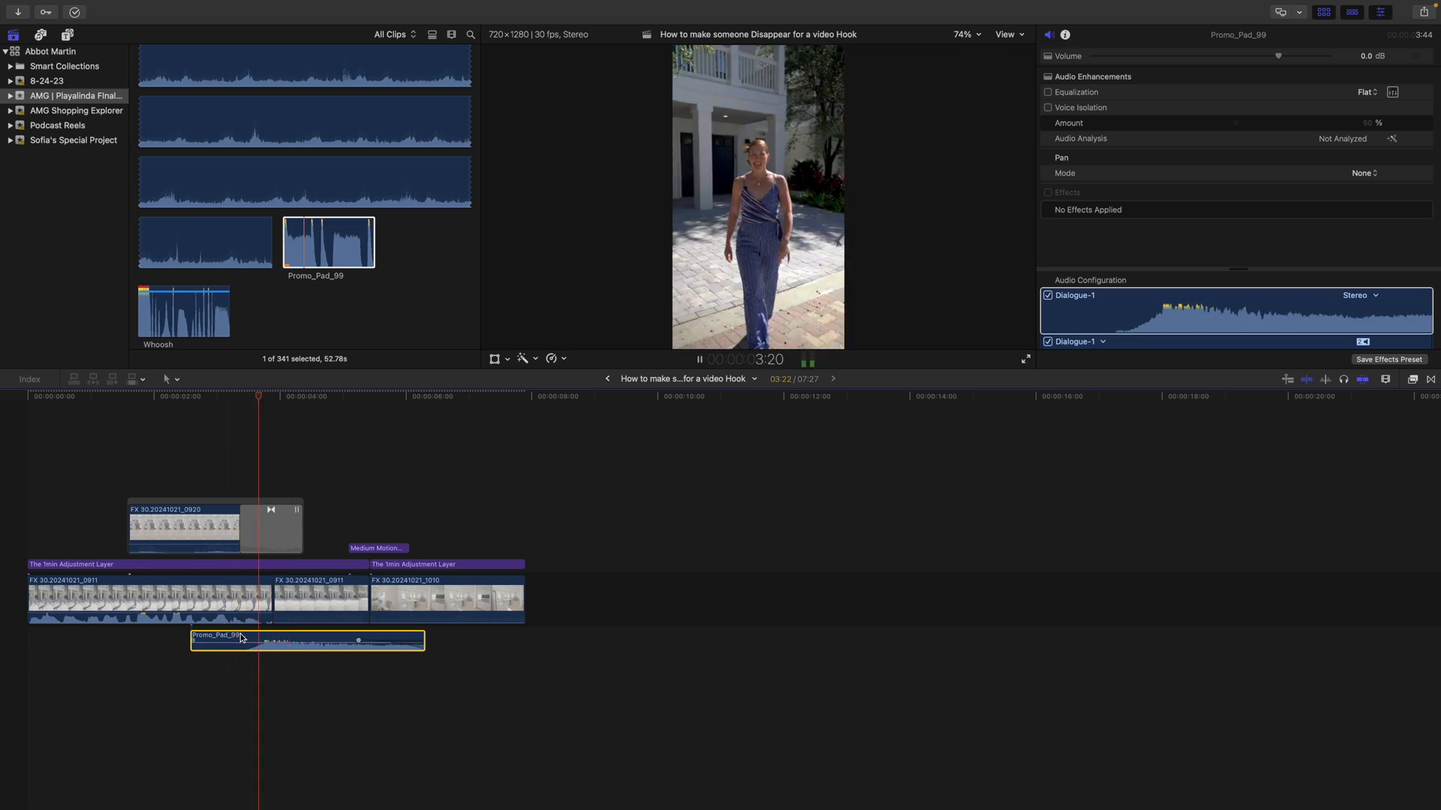